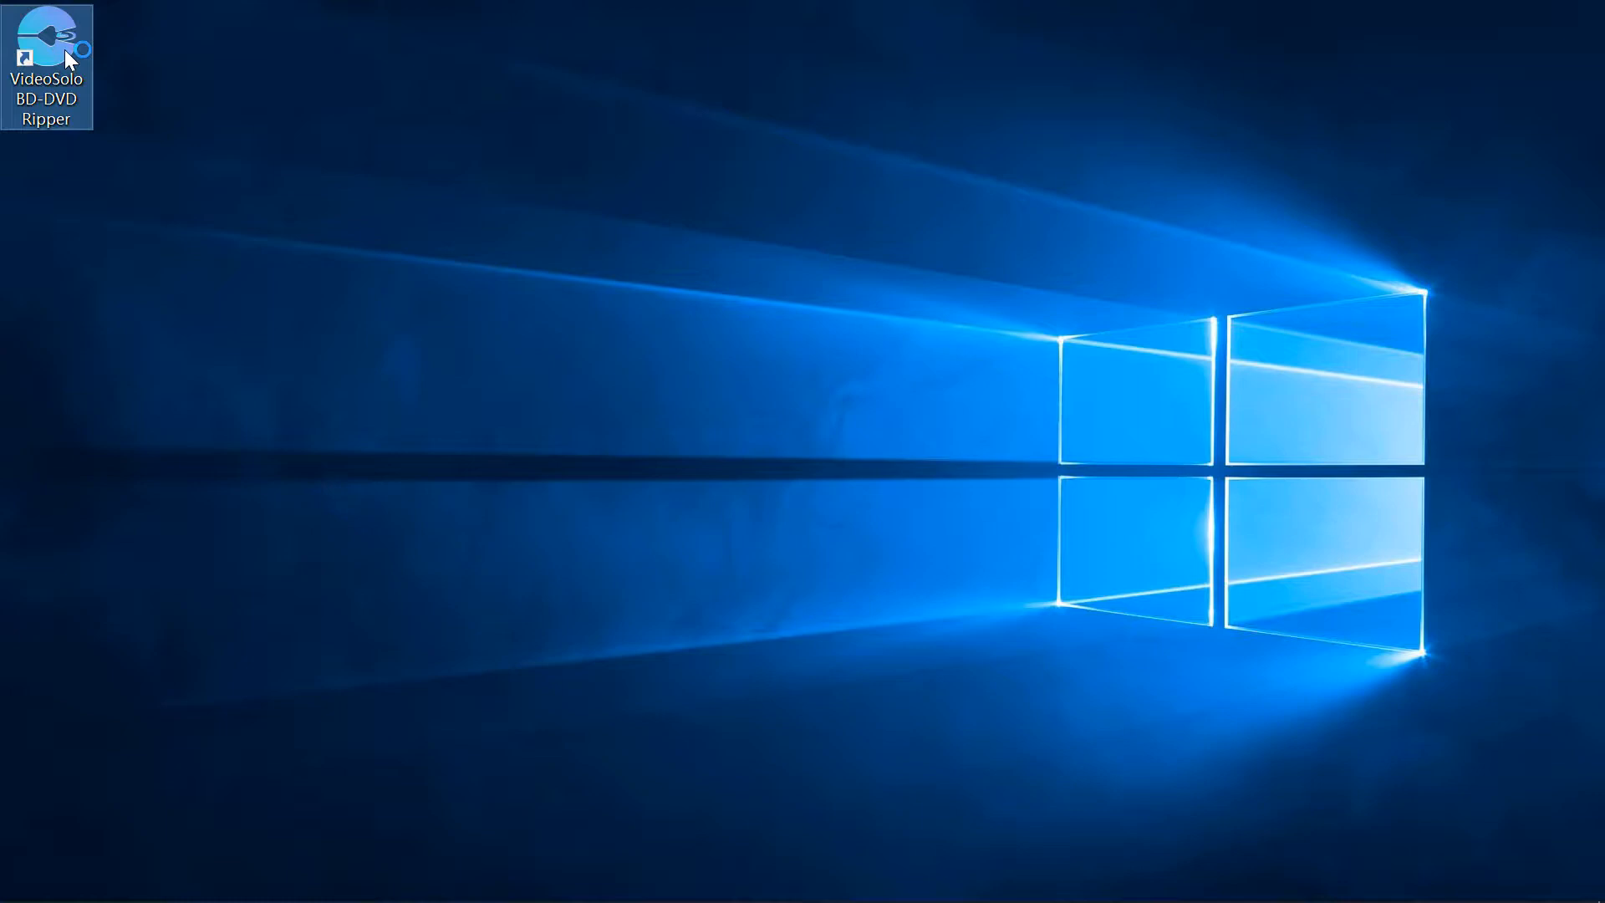
# Launch VideoSolo BD-DVD Ripper and load the Blu-ray disc's playlist titles
pyautogui.doubleClick(46, 46)
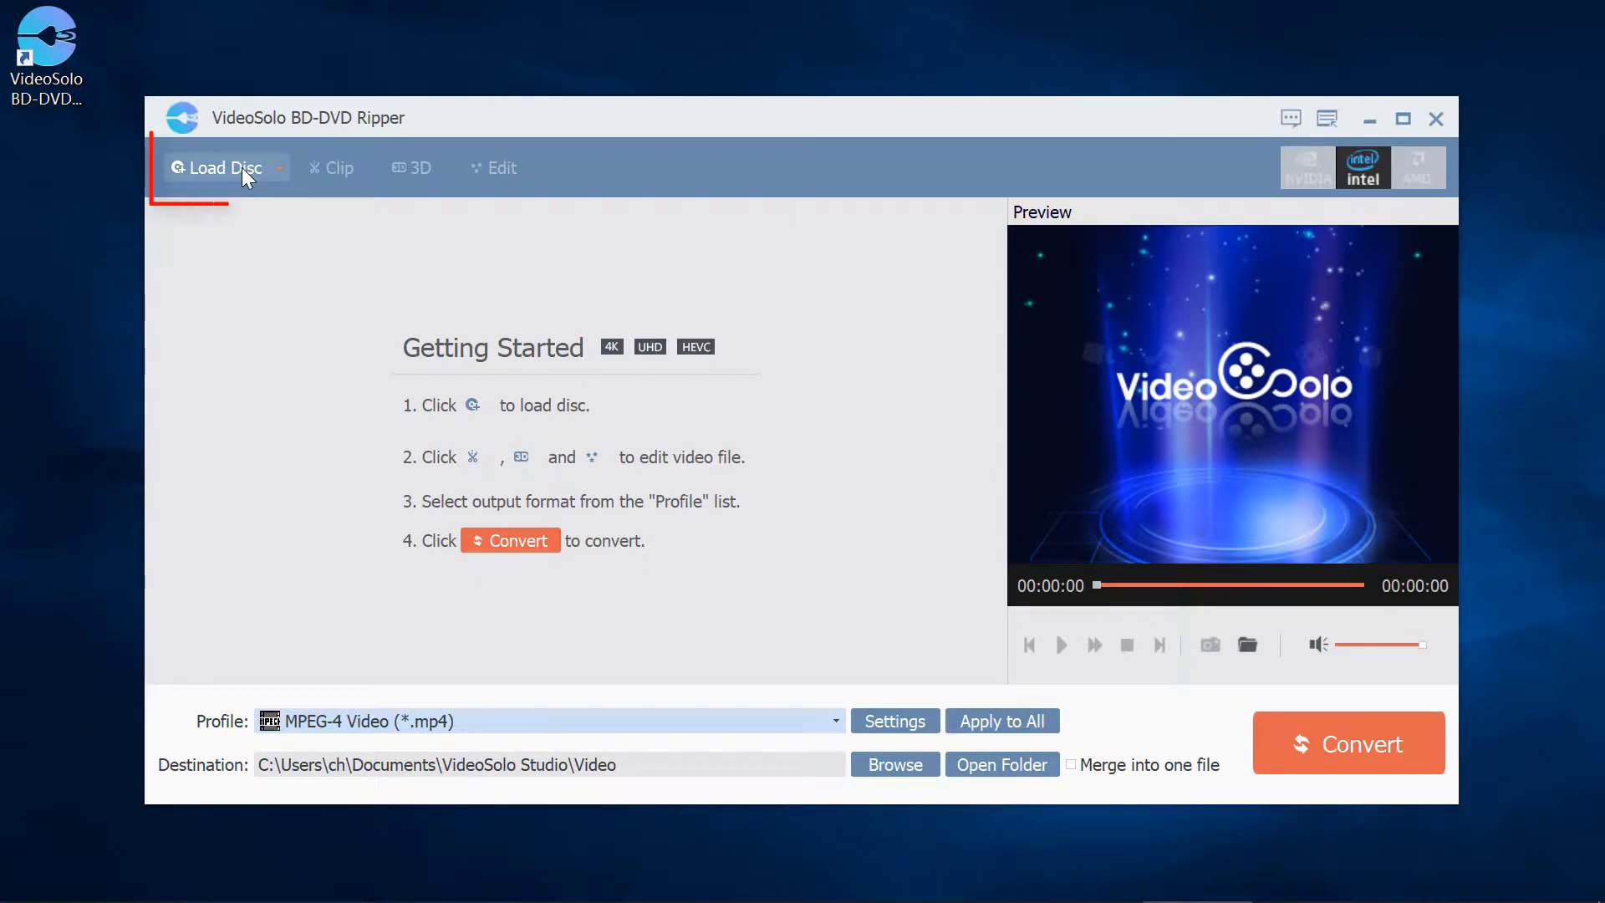
pyautogui.click(215, 168)
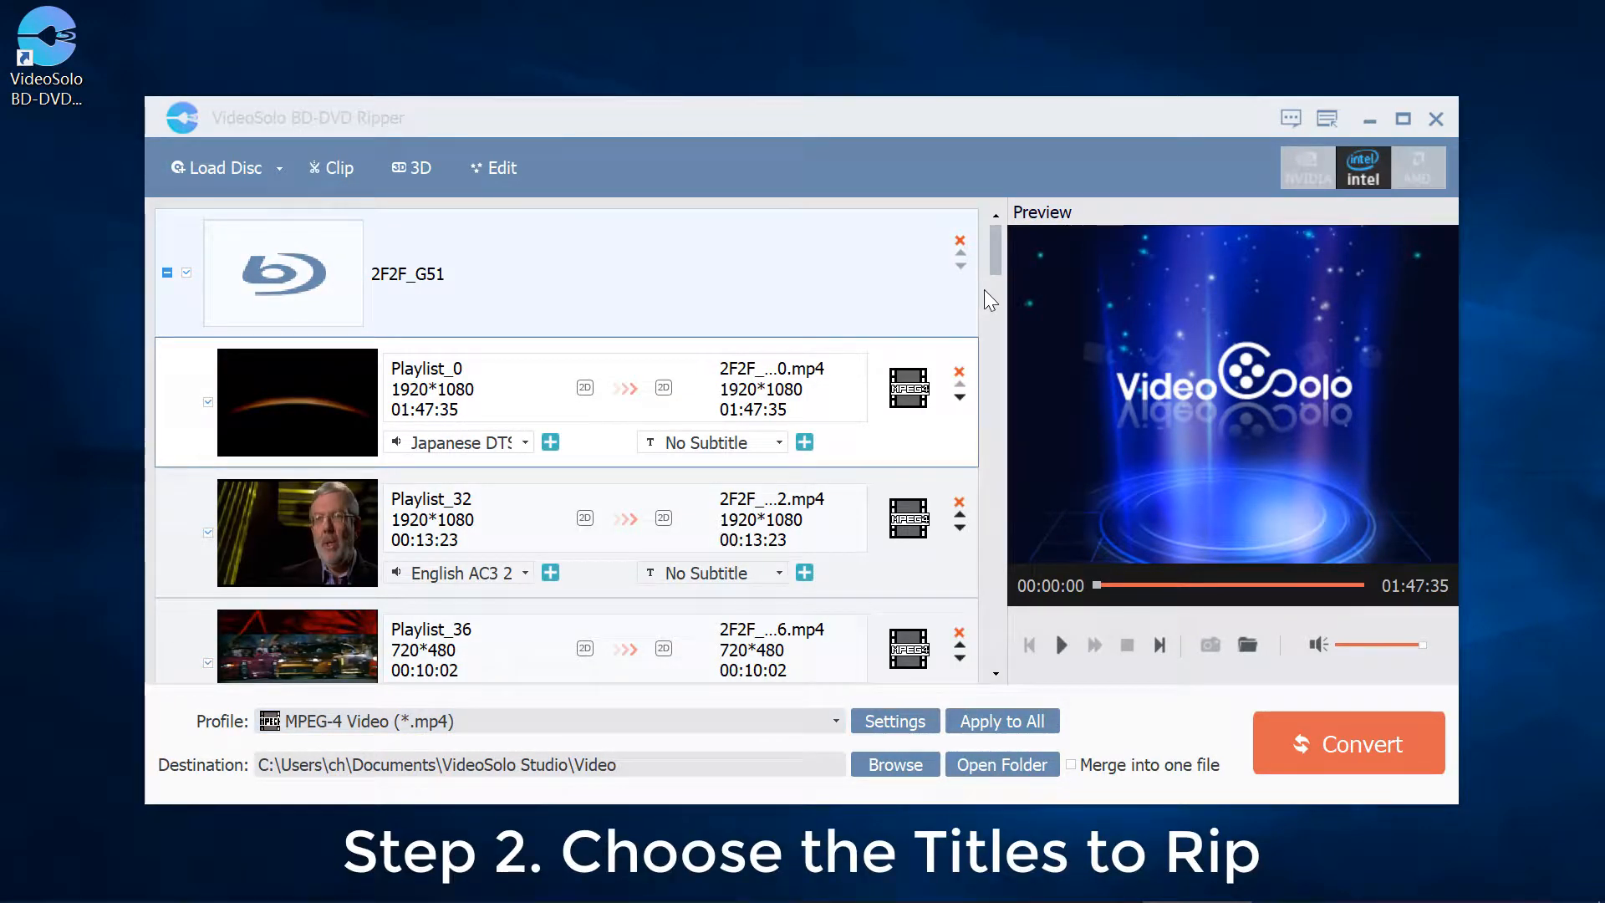
# Review the full playlist list and uncheck the Playlist_36 (10:02) title
pyautogui.scroll(-3)
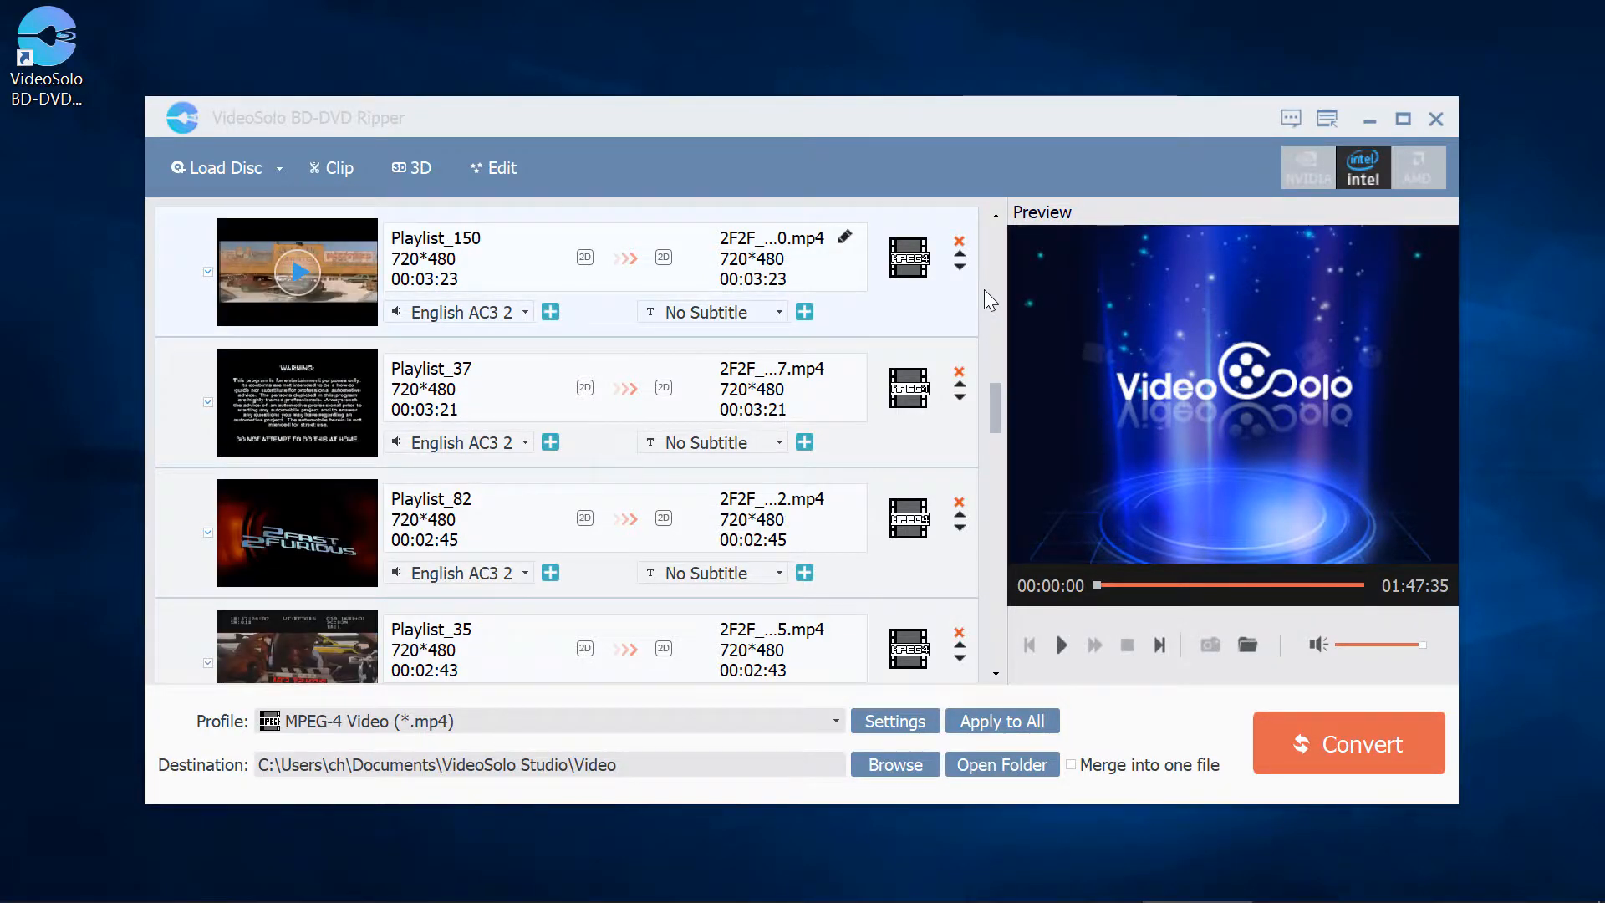
pyautogui.scroll(-3)
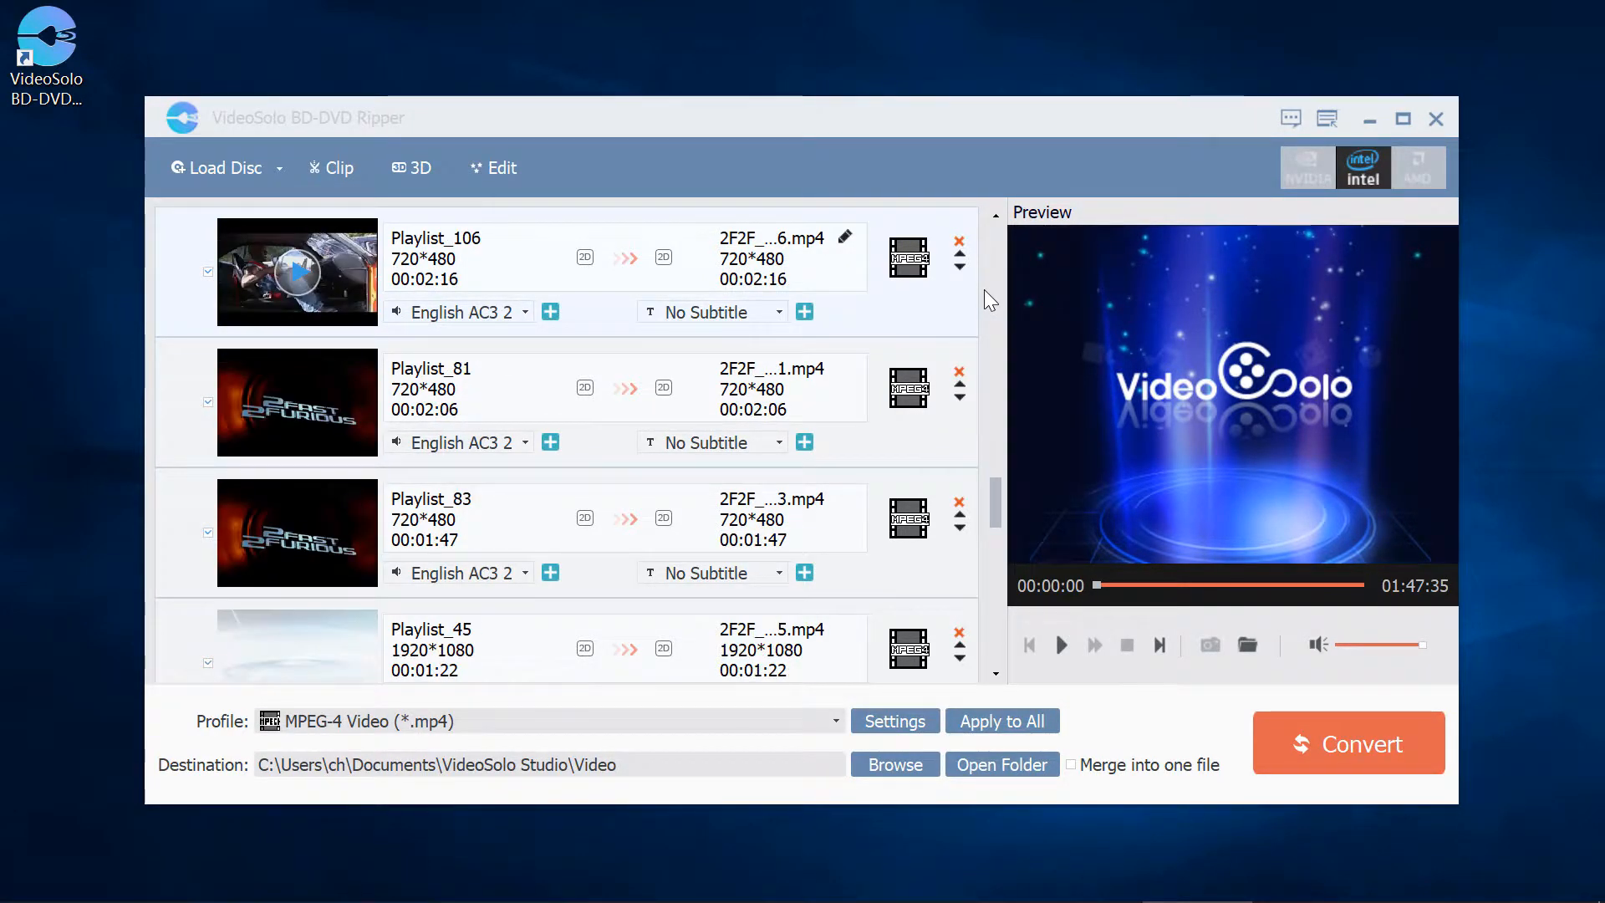
pyautogui.scroll(-3)
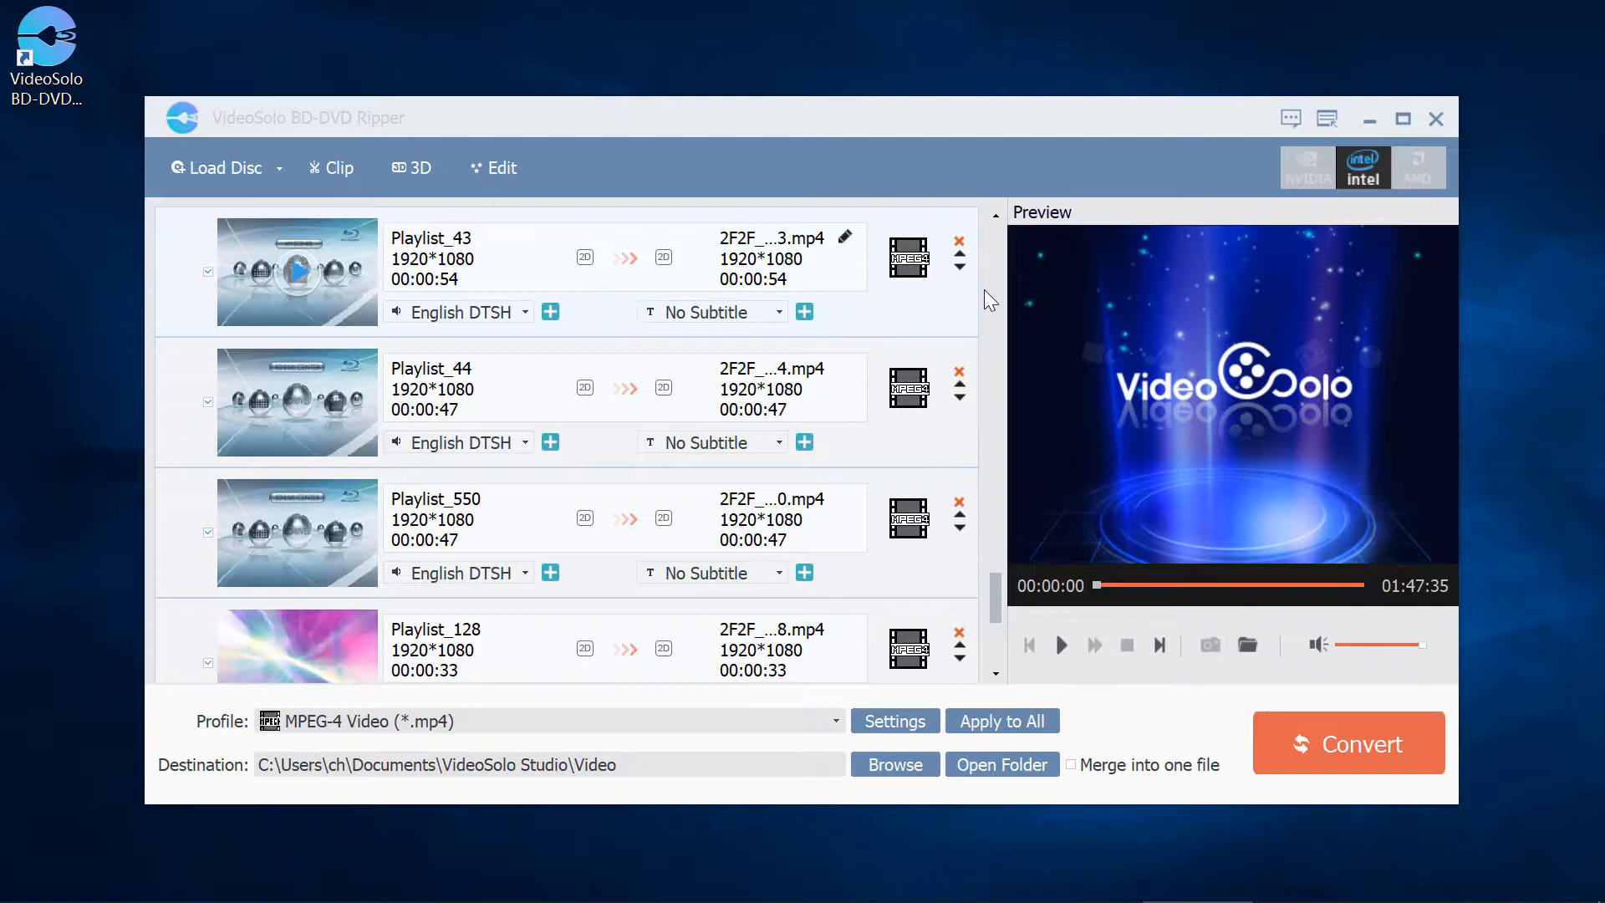
pyautogui.scroll(-3)
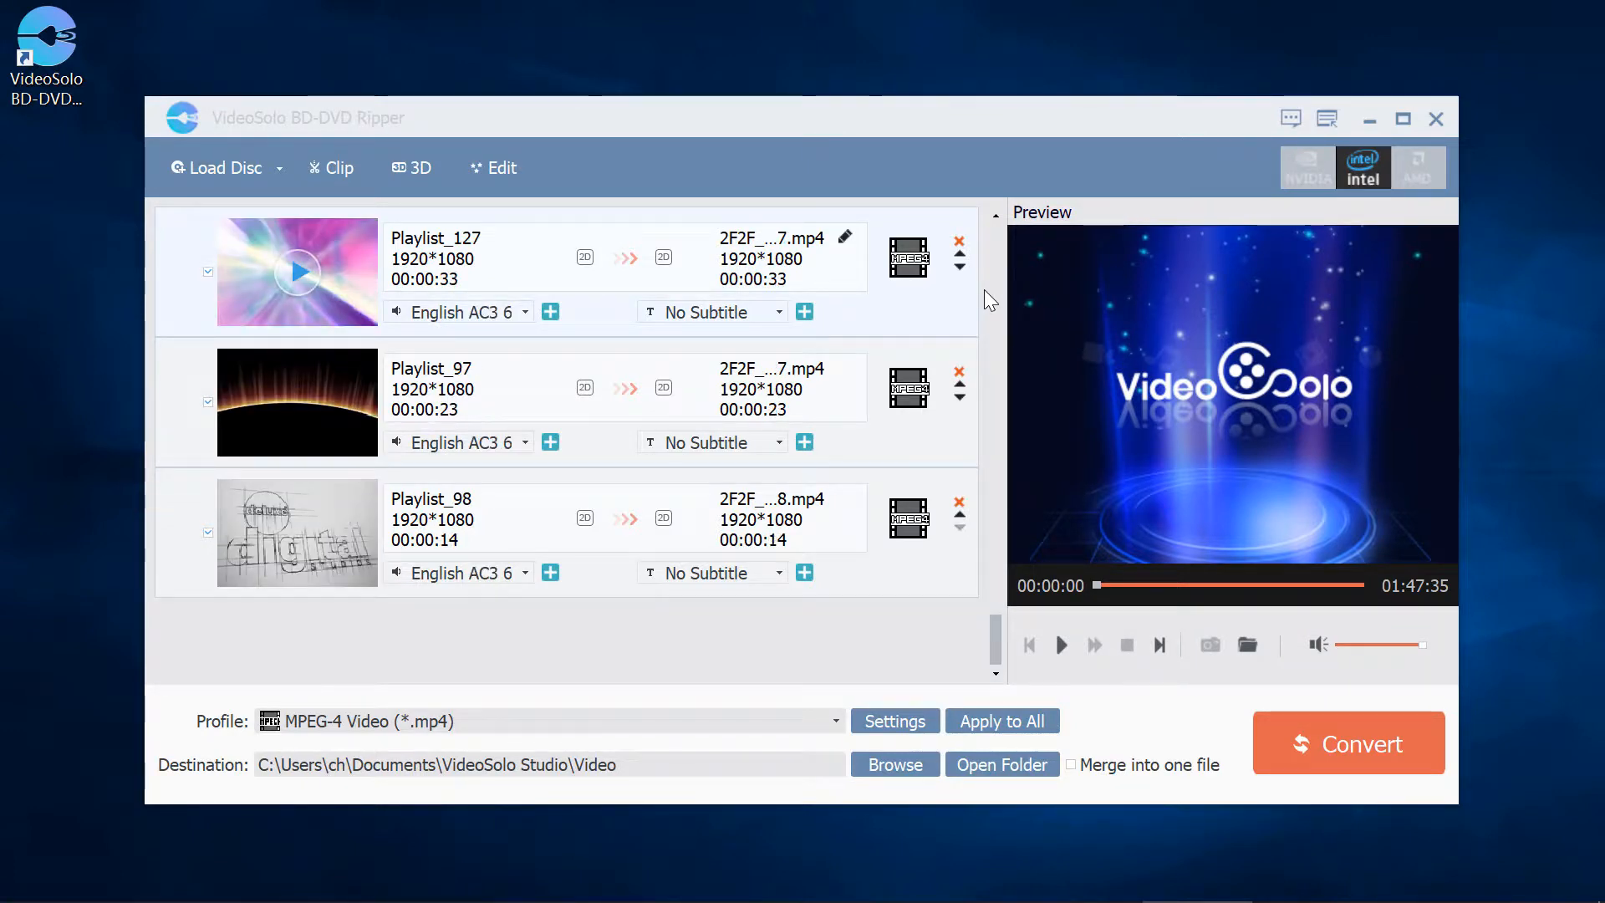
pyautogui.scroll(-3)
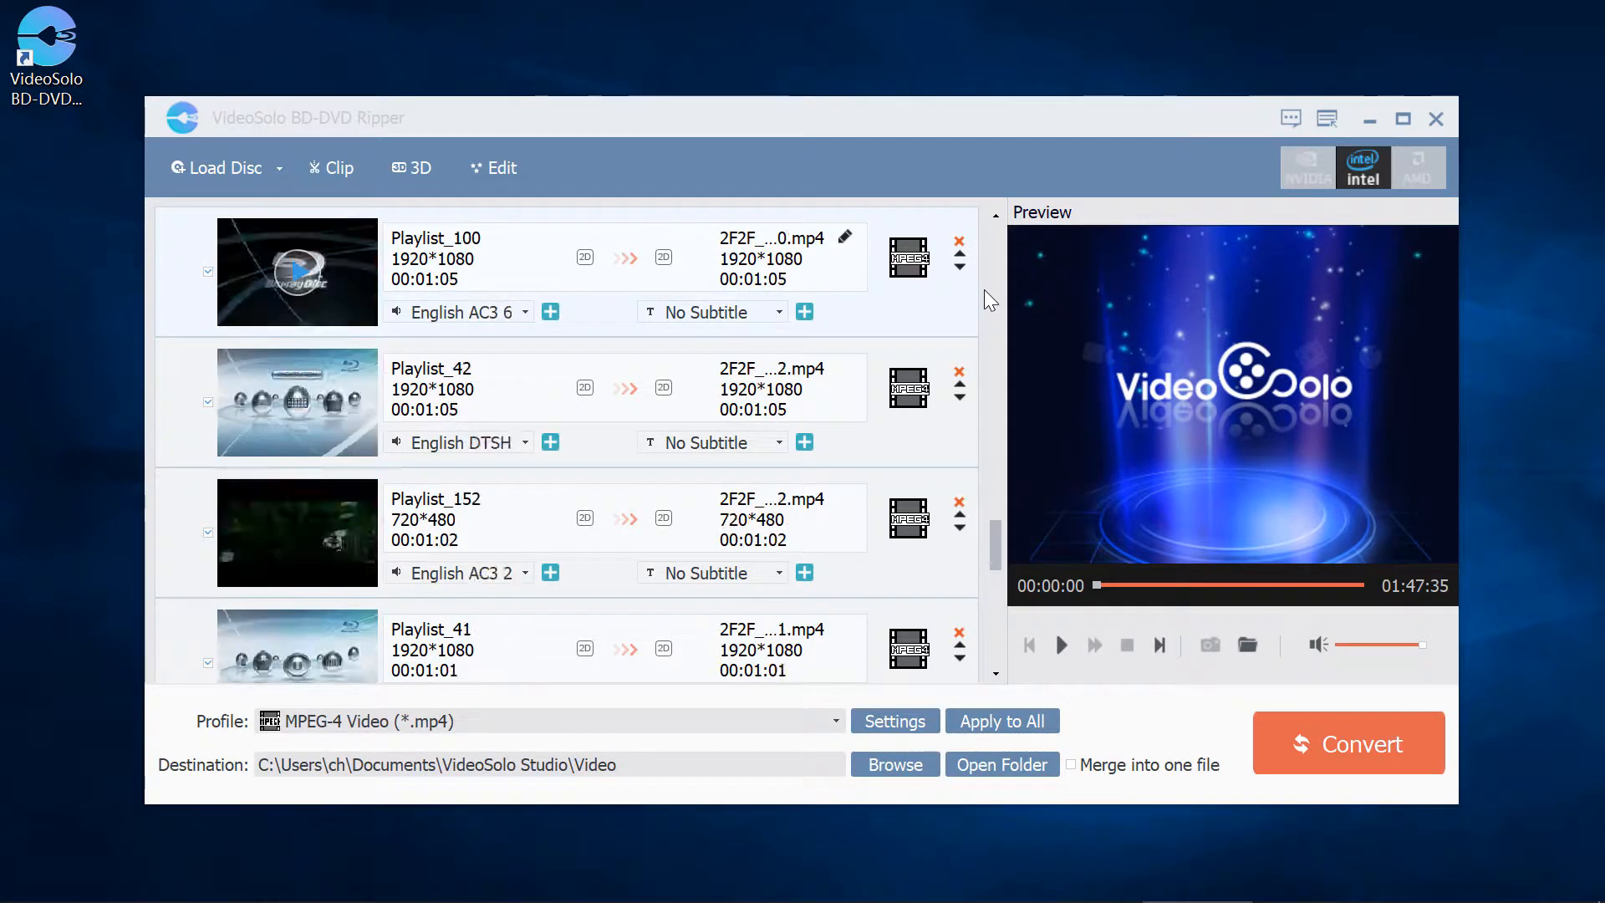
pyautogui.scroll(-3)
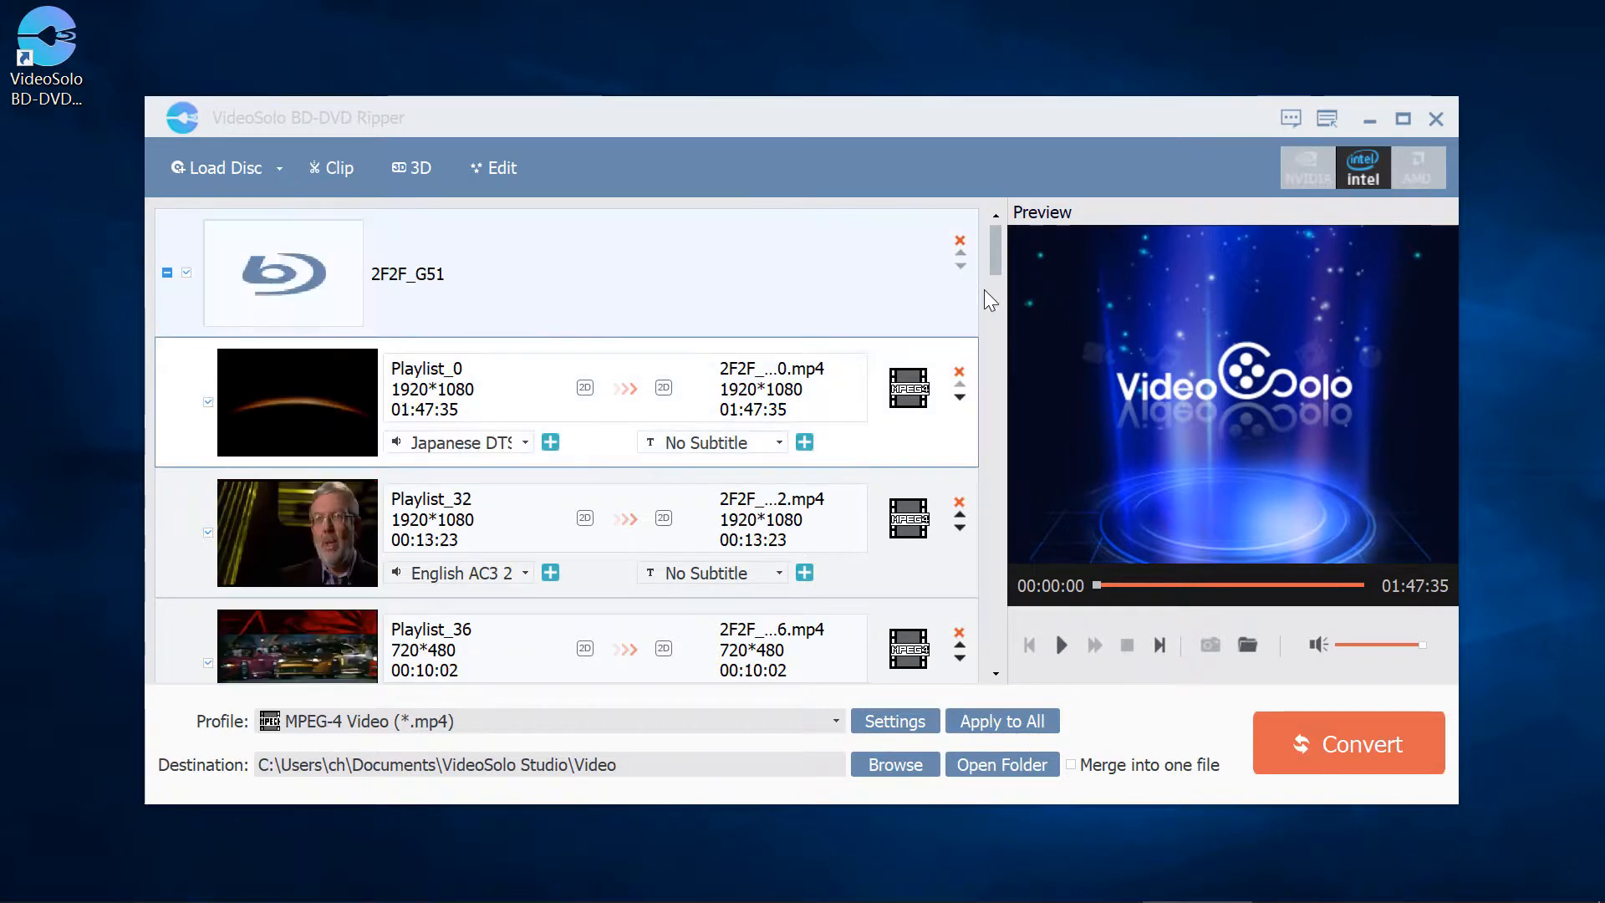
pyautogui.moveTo(298, 664)
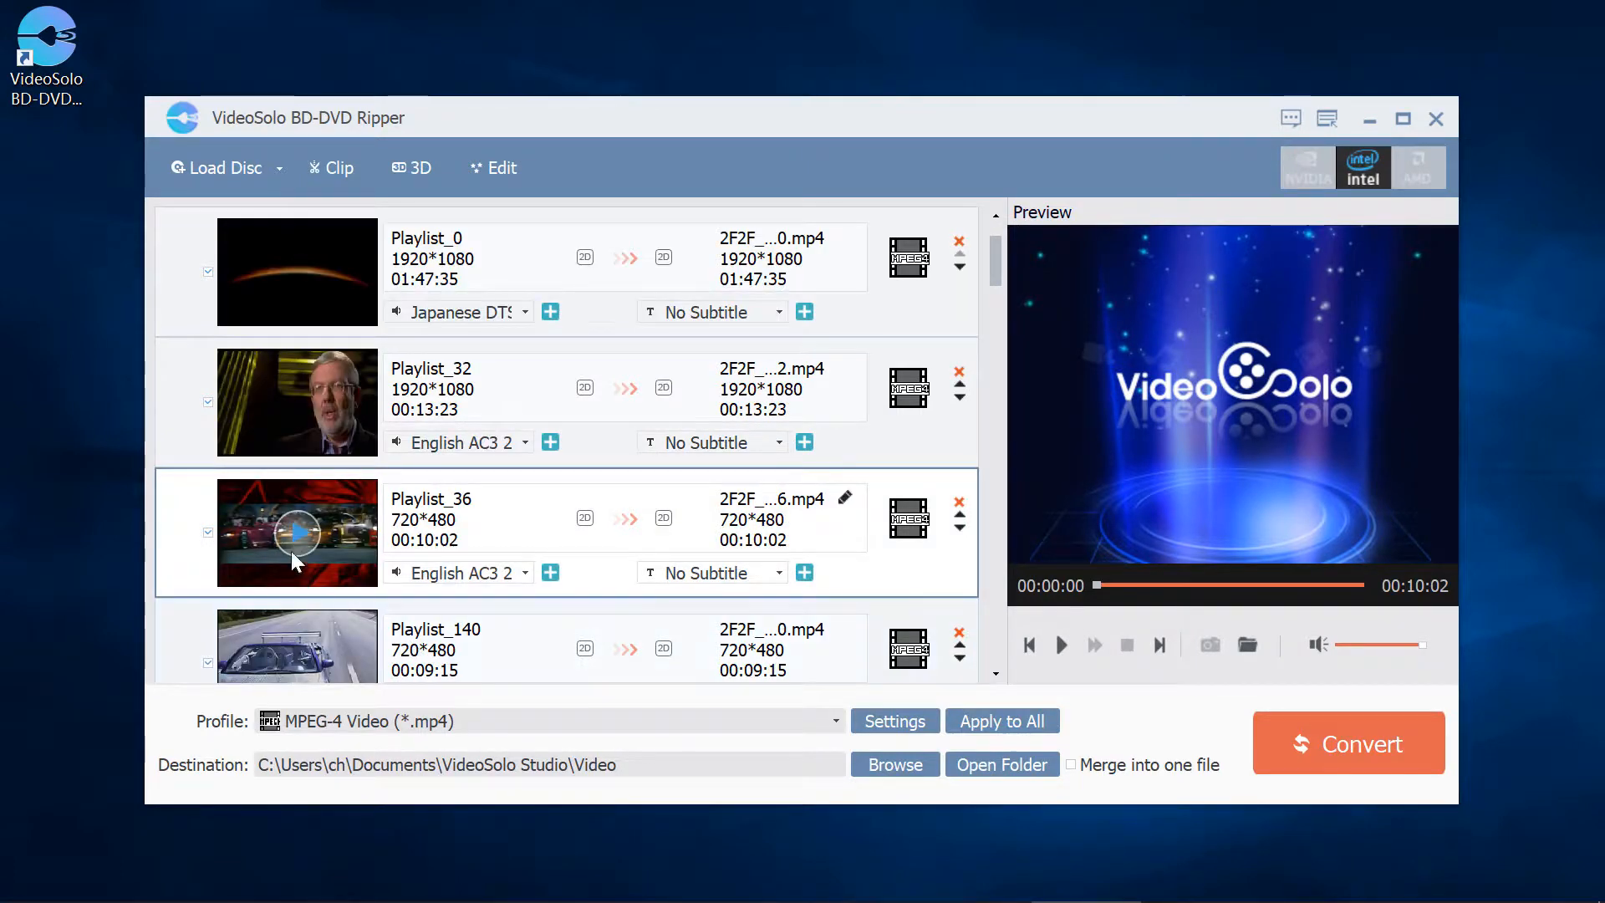
pyautogui.click(1061, 644)
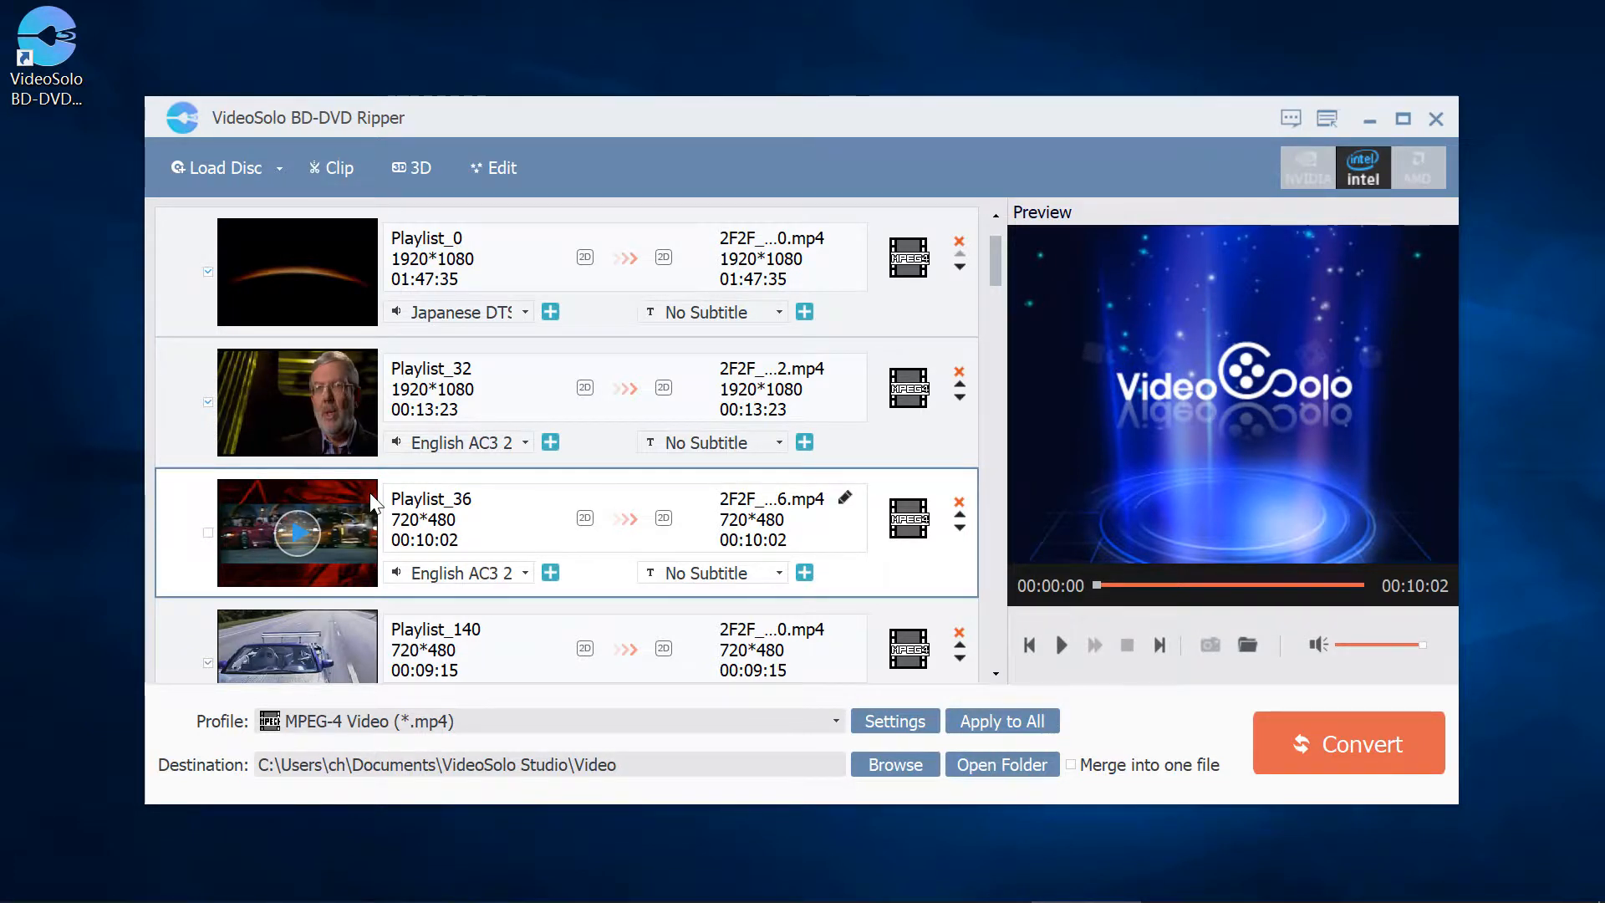
pyautogui.moveTo(466, 526)
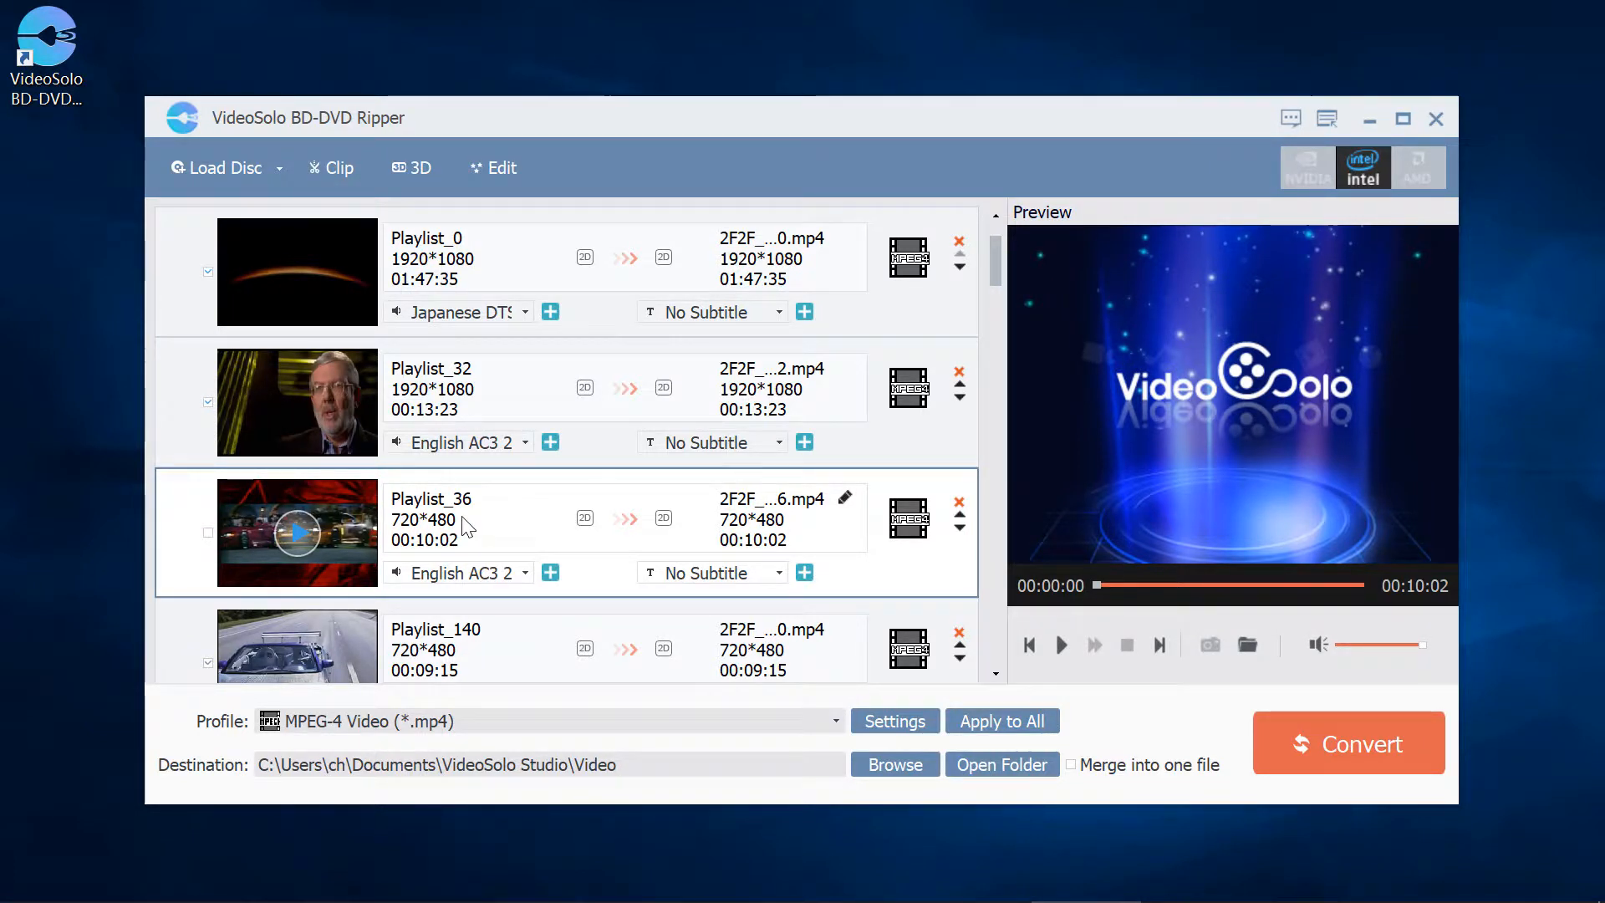
# Enable the English (0x1201) subtitle track on Playlist_0
pyautogui.scroll(3)
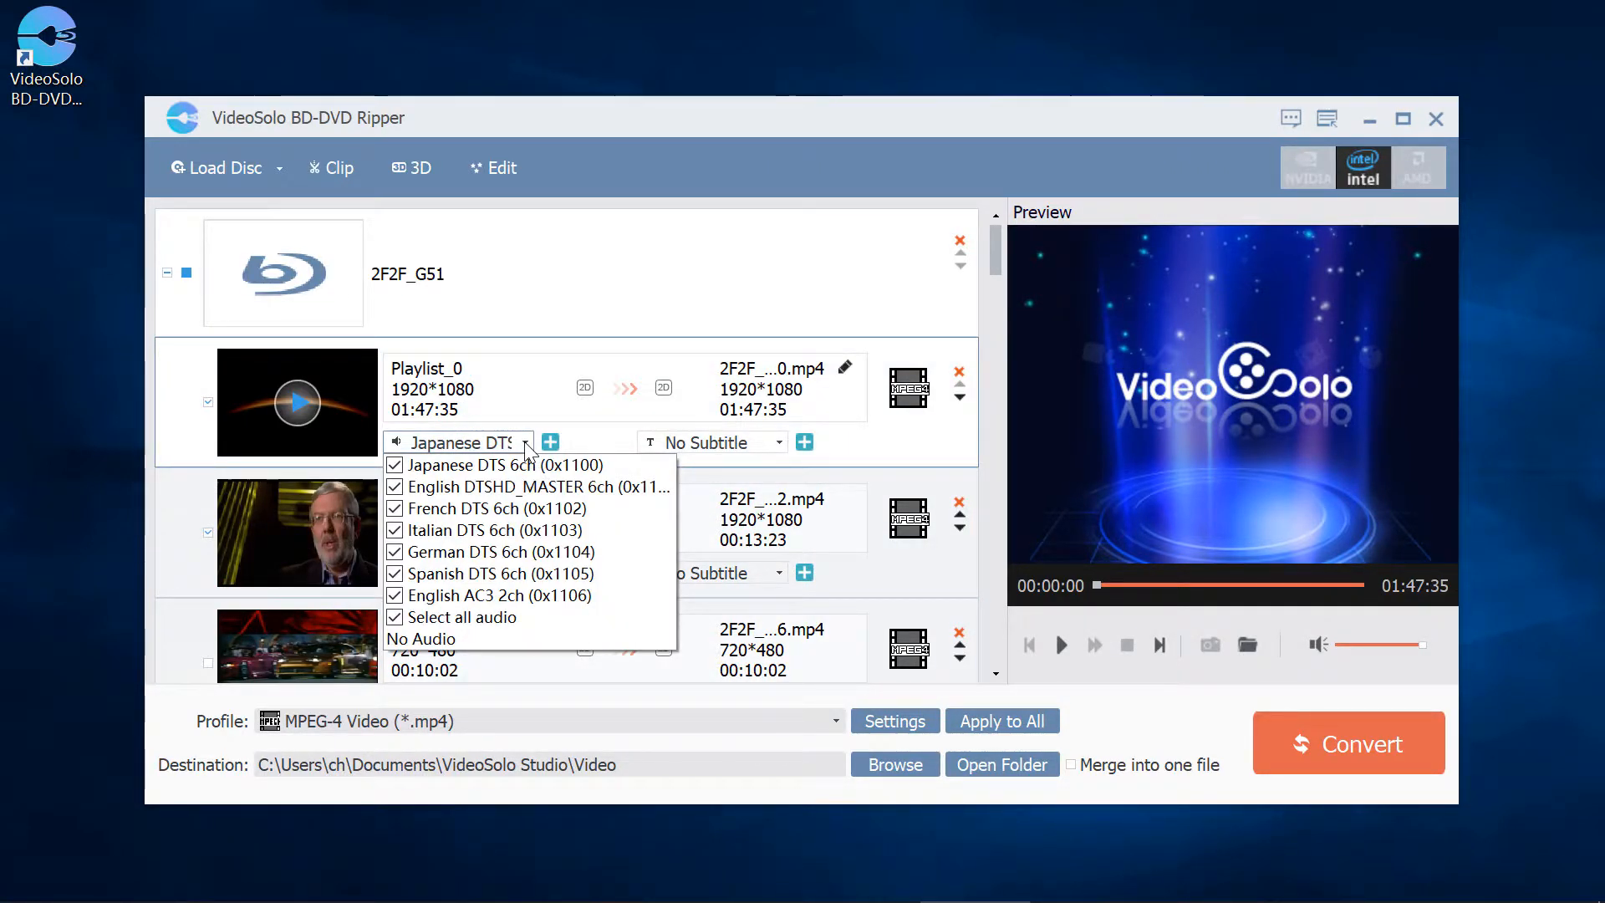
pyautogui.click(780, 442)
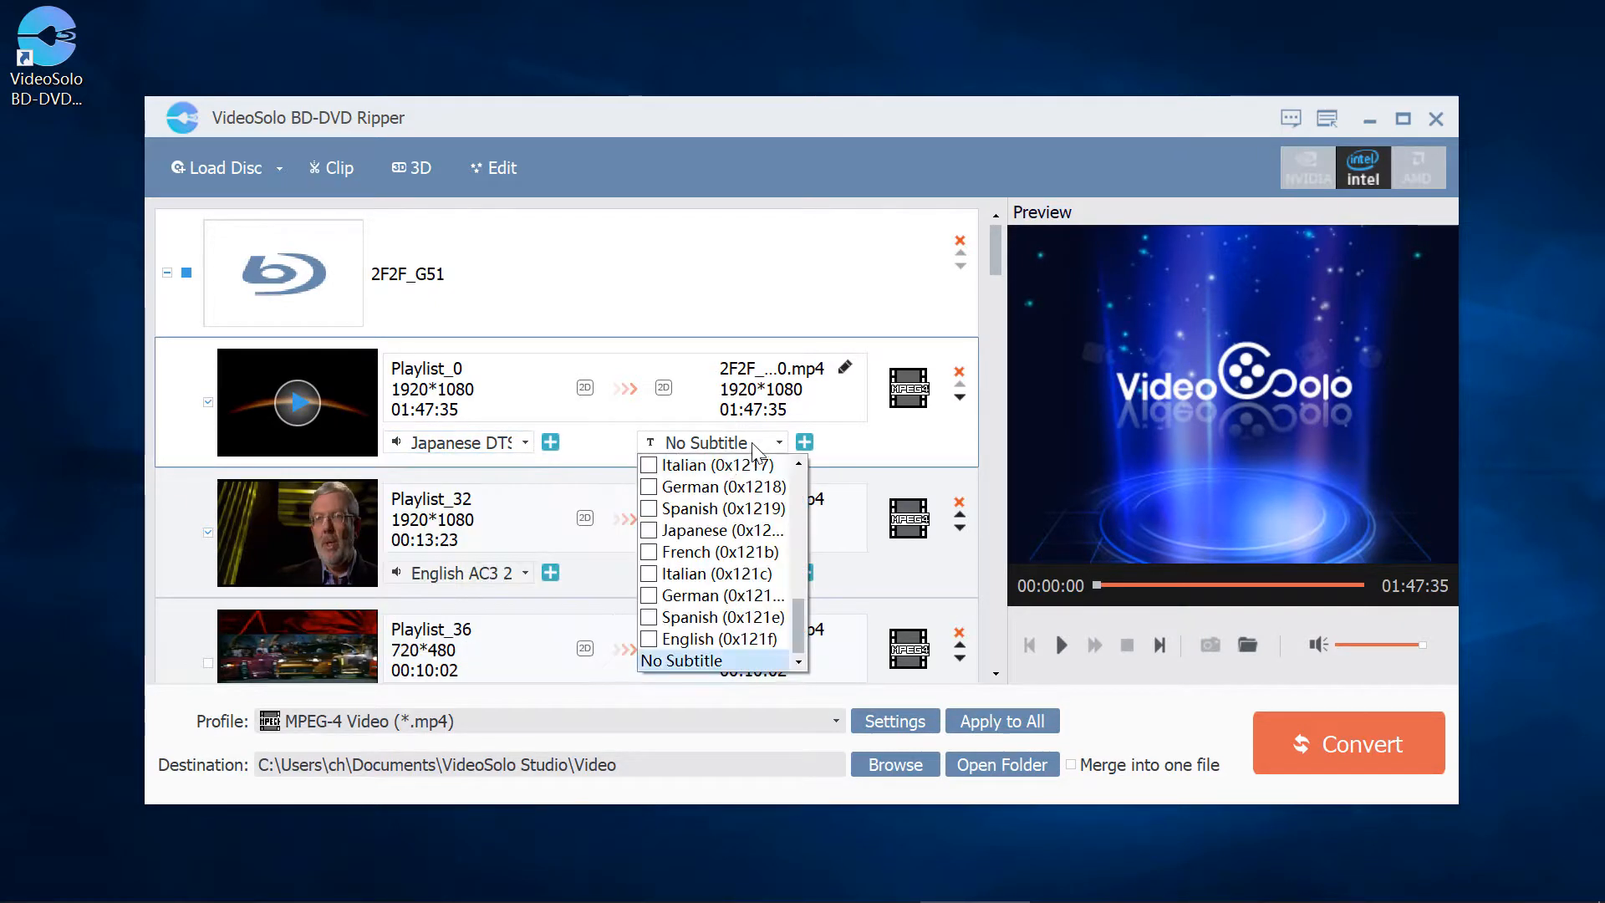
pyautogui.scroll(3)
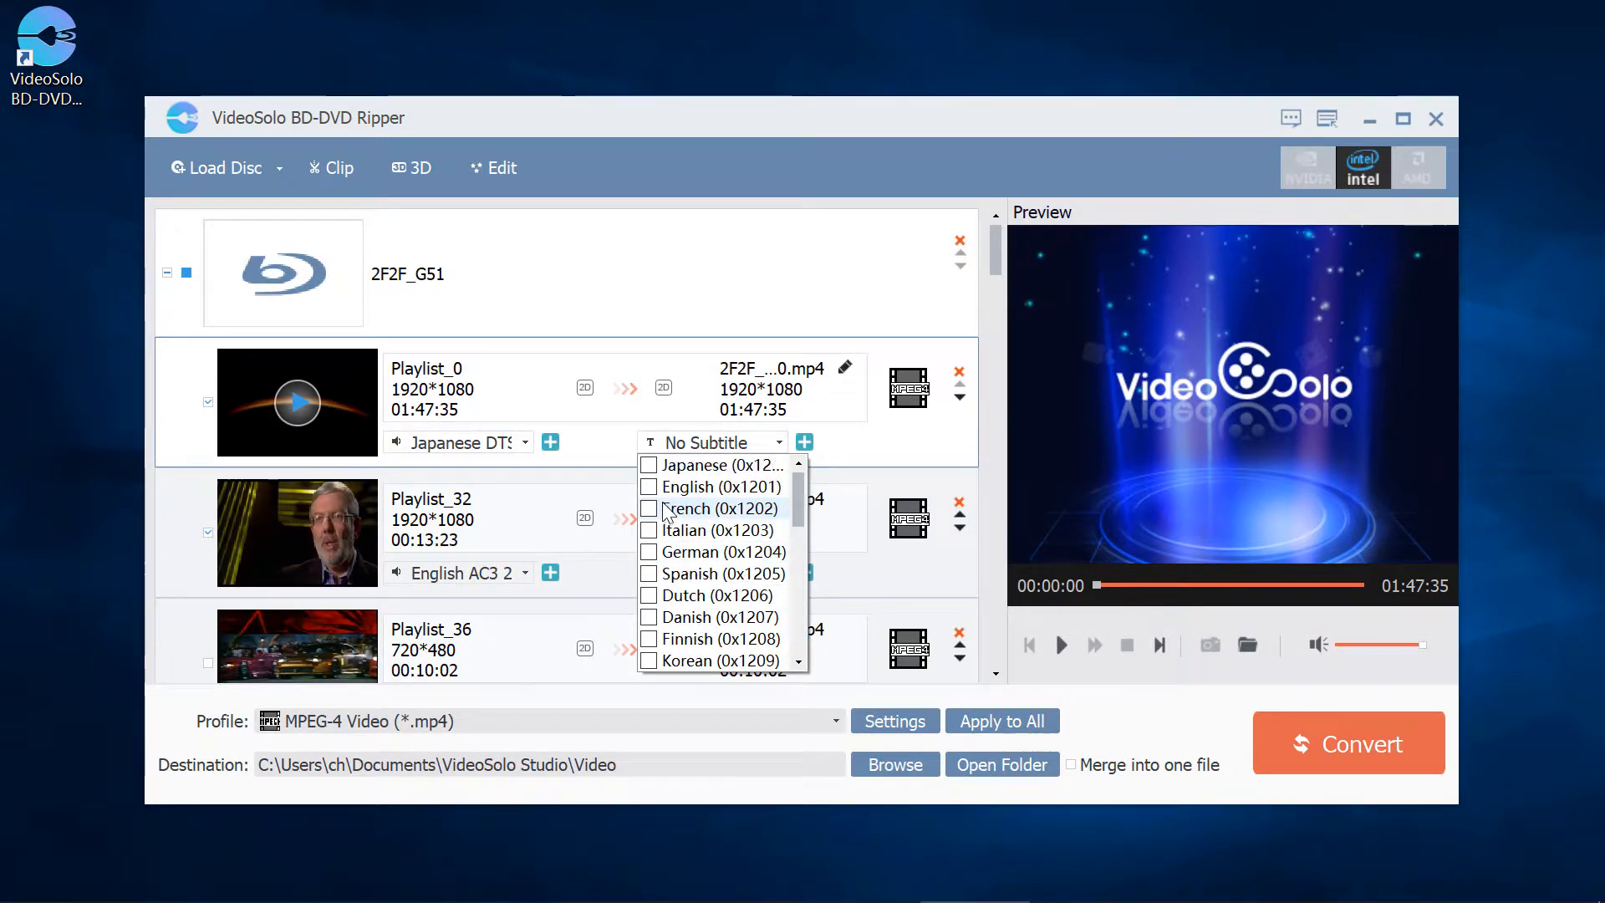
pyautogui.click(651, 486)
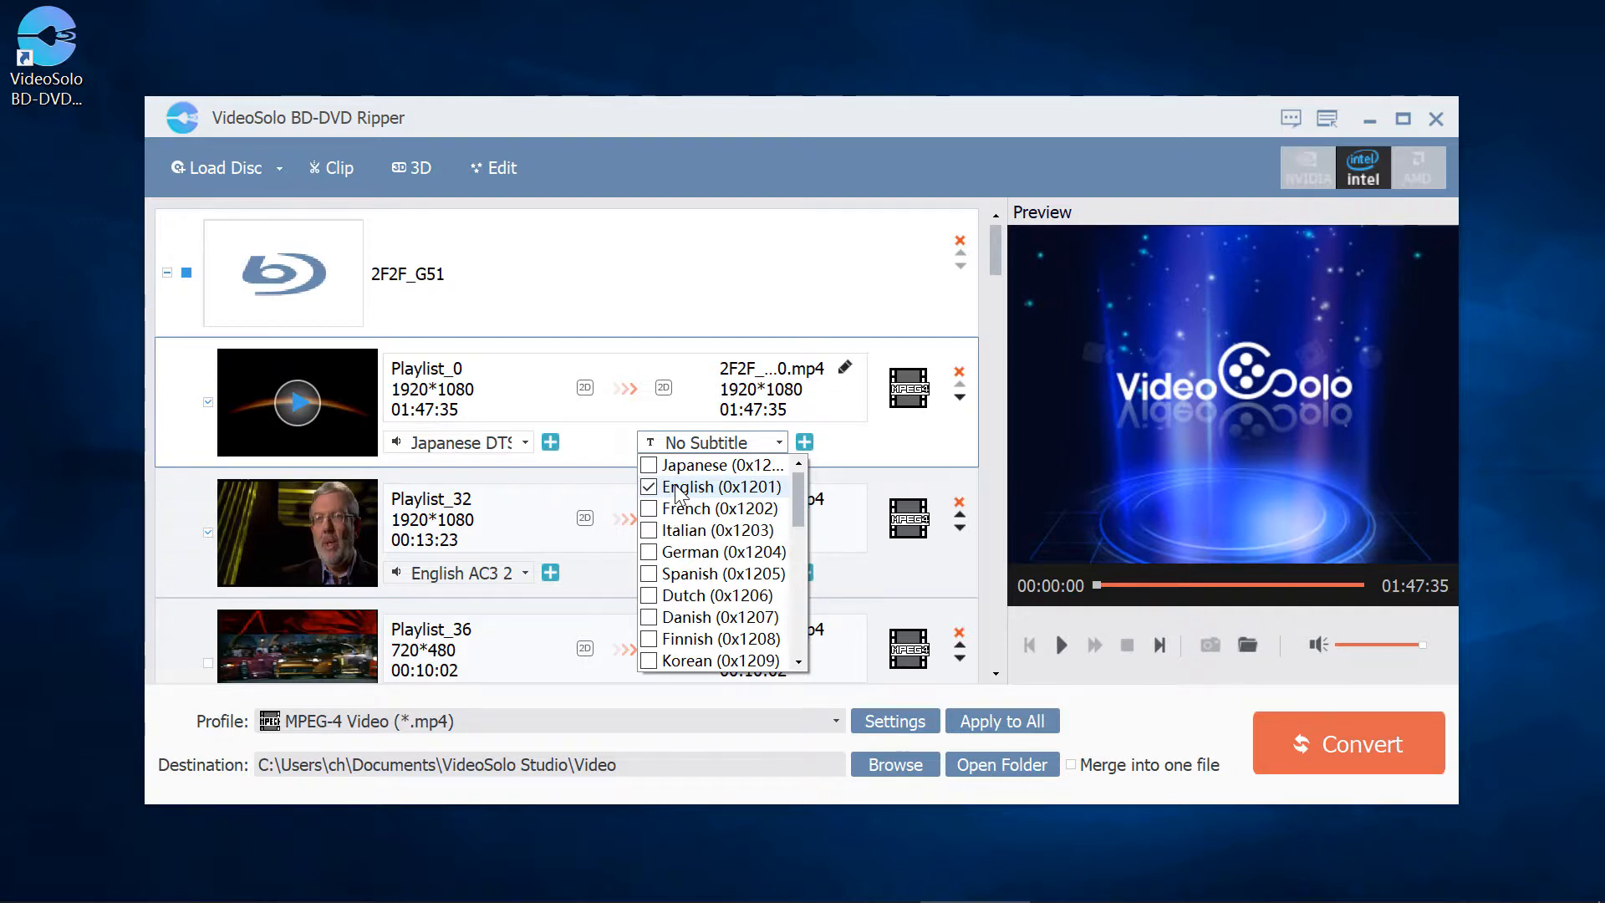
pyautogui.click(719, 487)
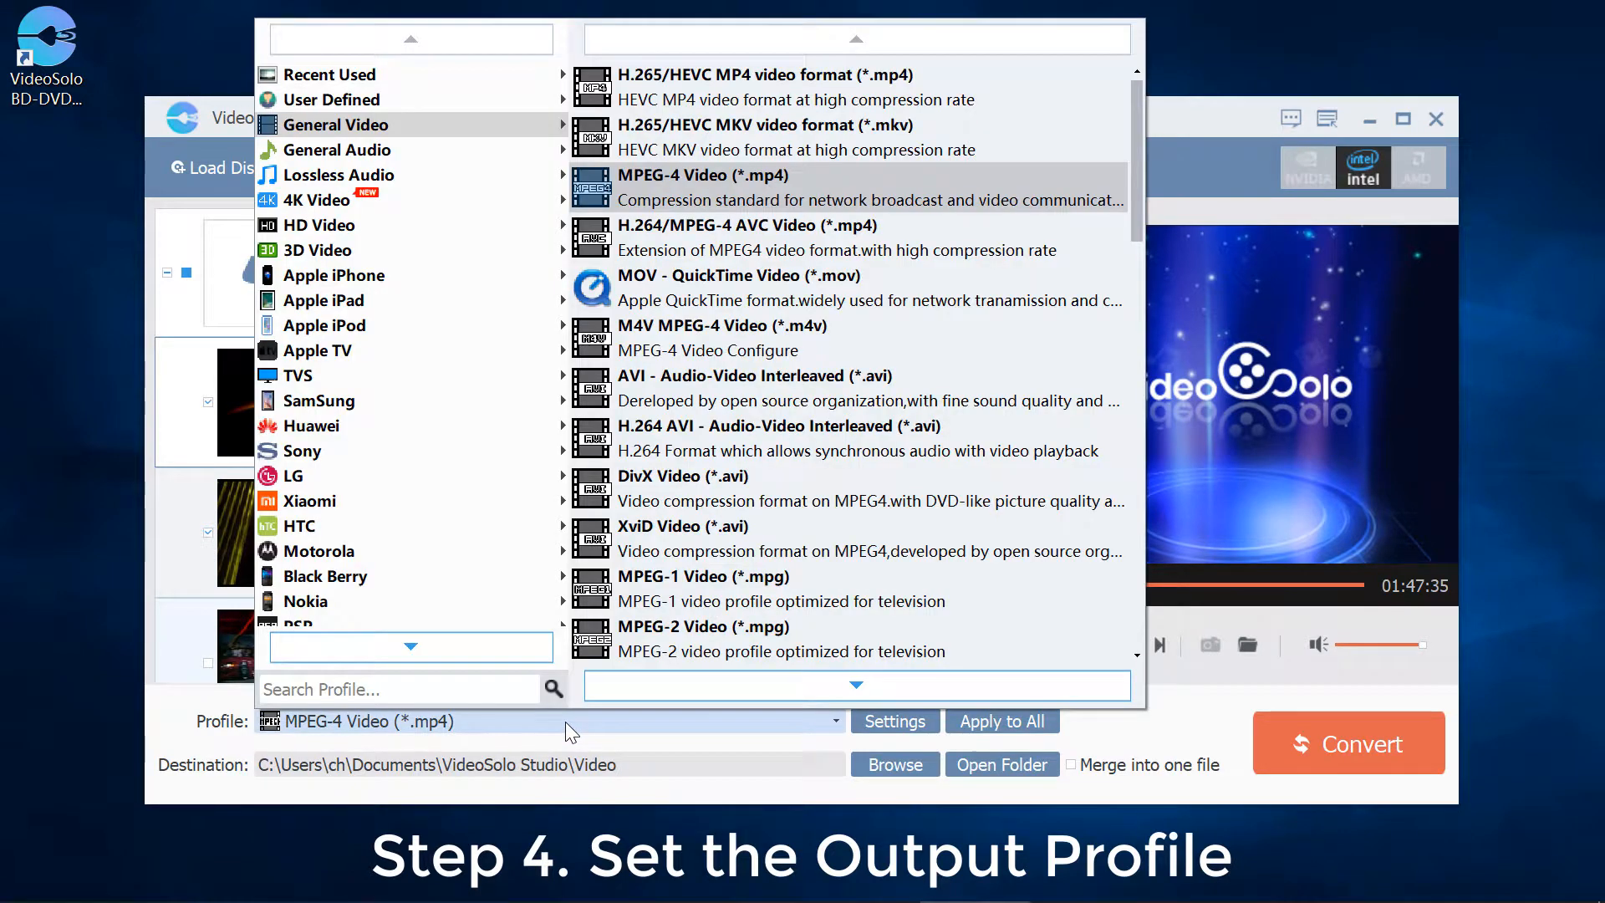
# Browse the General Video formats such as HEVC MP4, MKV and MOV
pyautogui.scroll(-3)
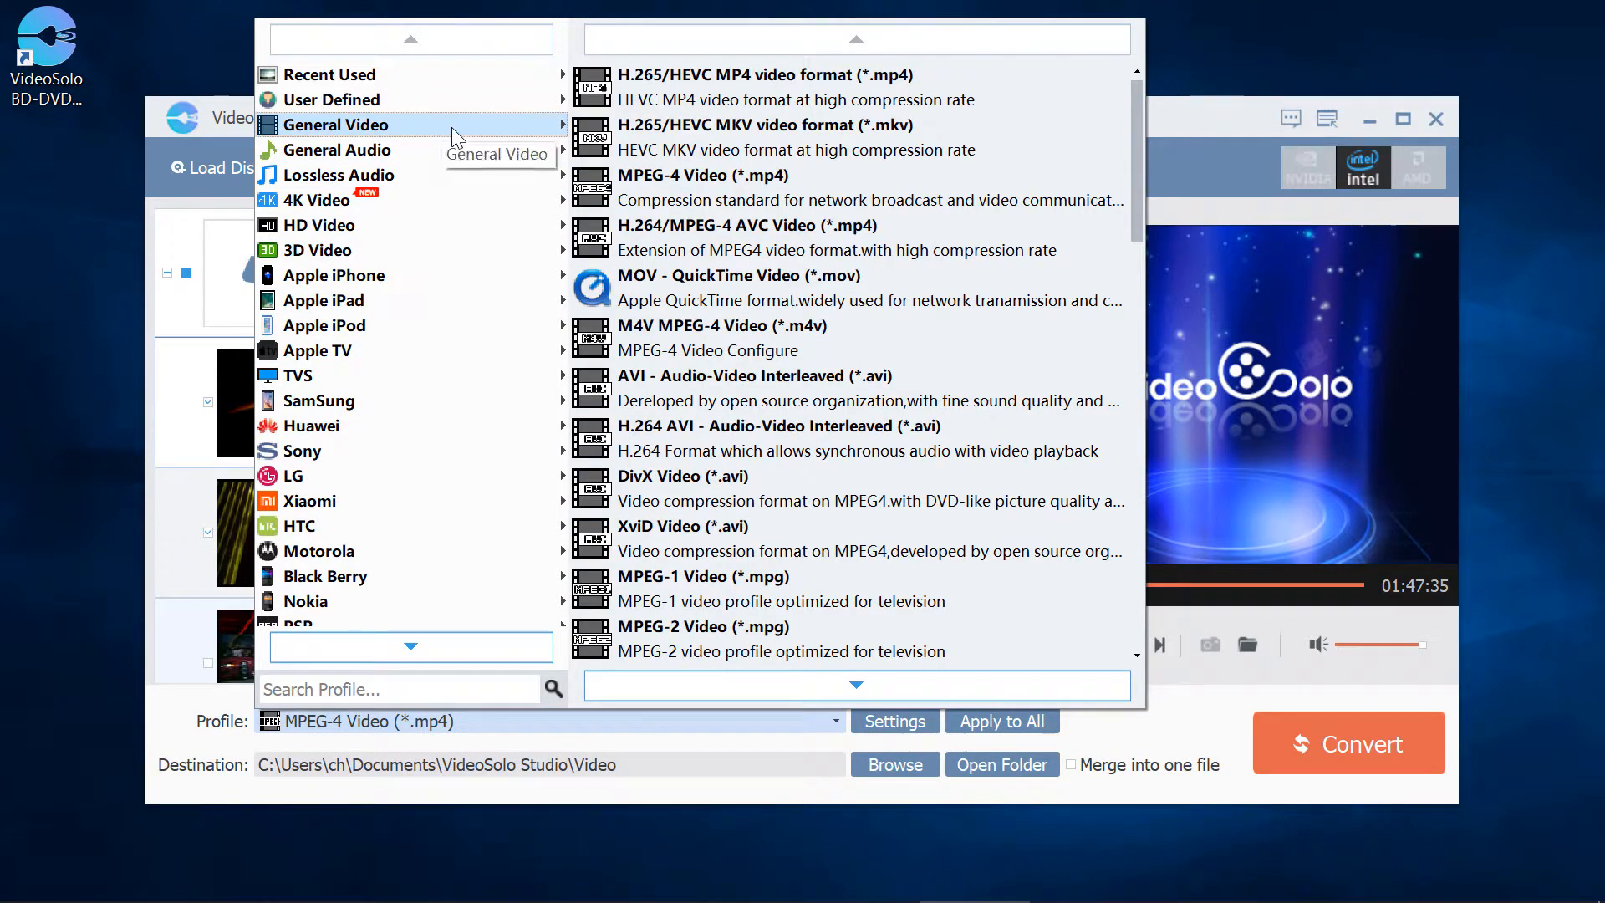
pyautogui.moveTo(681, 195)
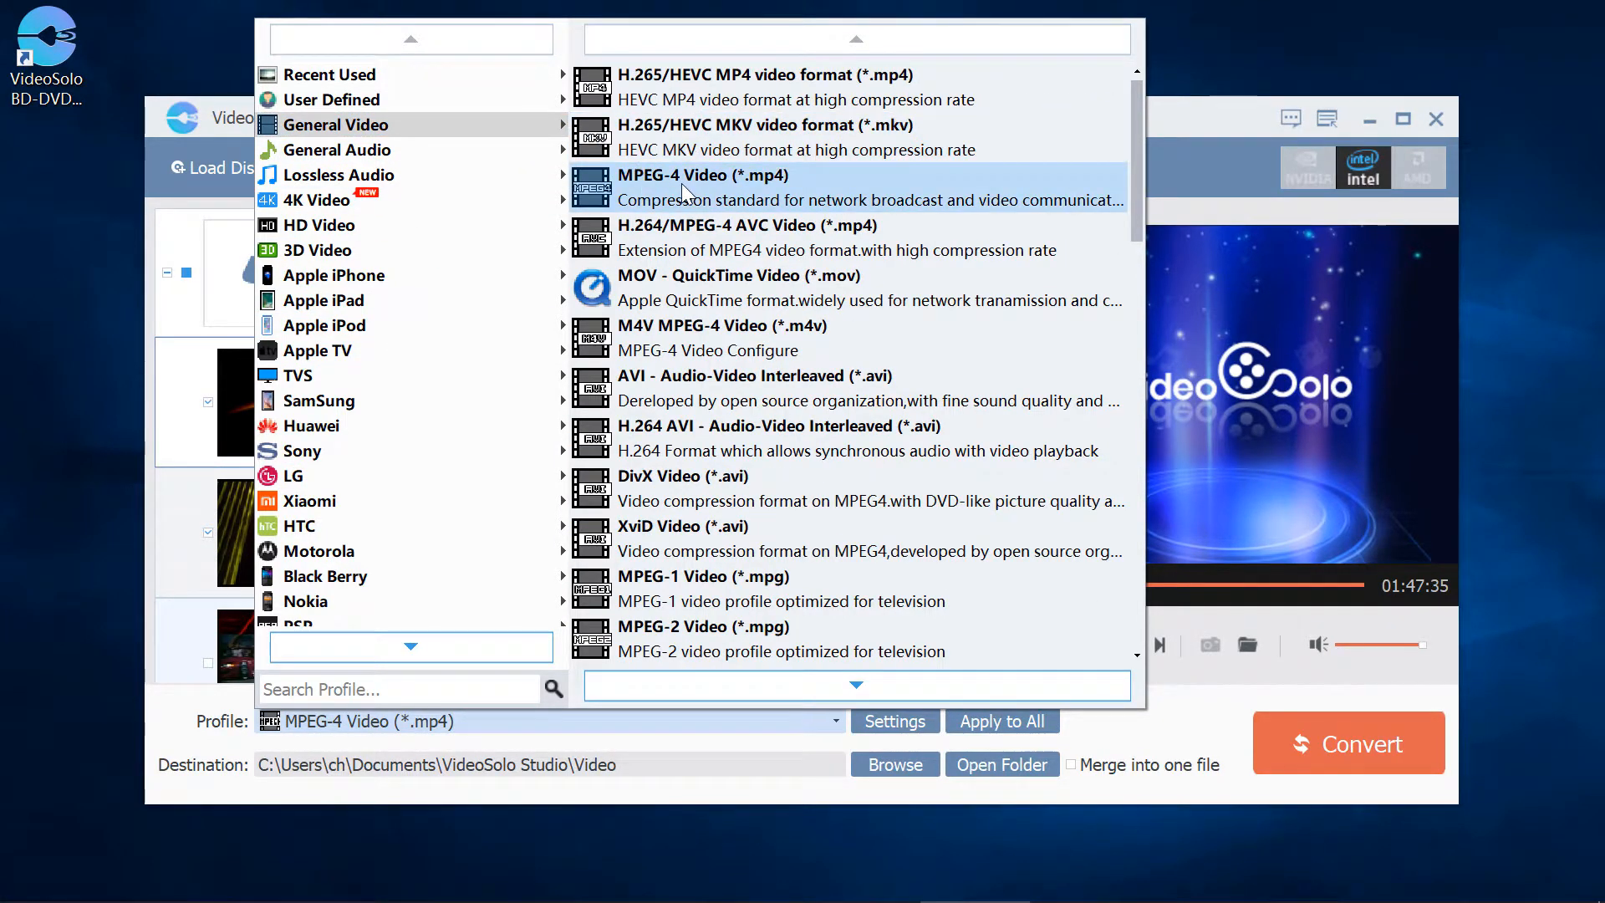
pyautogui.moveTo(701, 200)
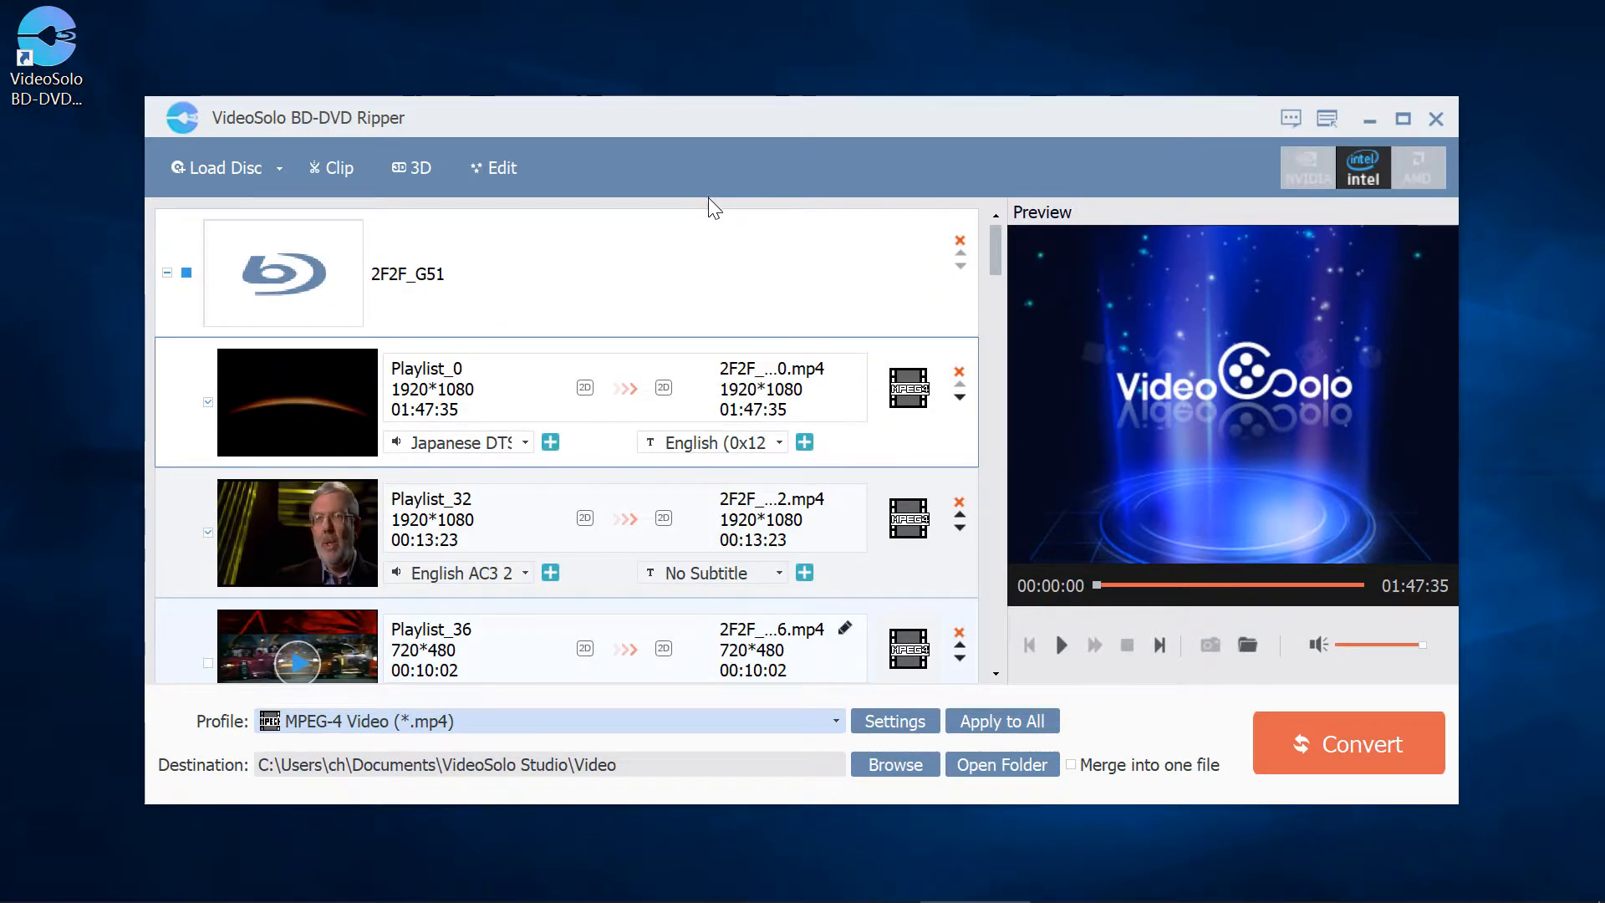
pyautogui.moveTo(899, 676)
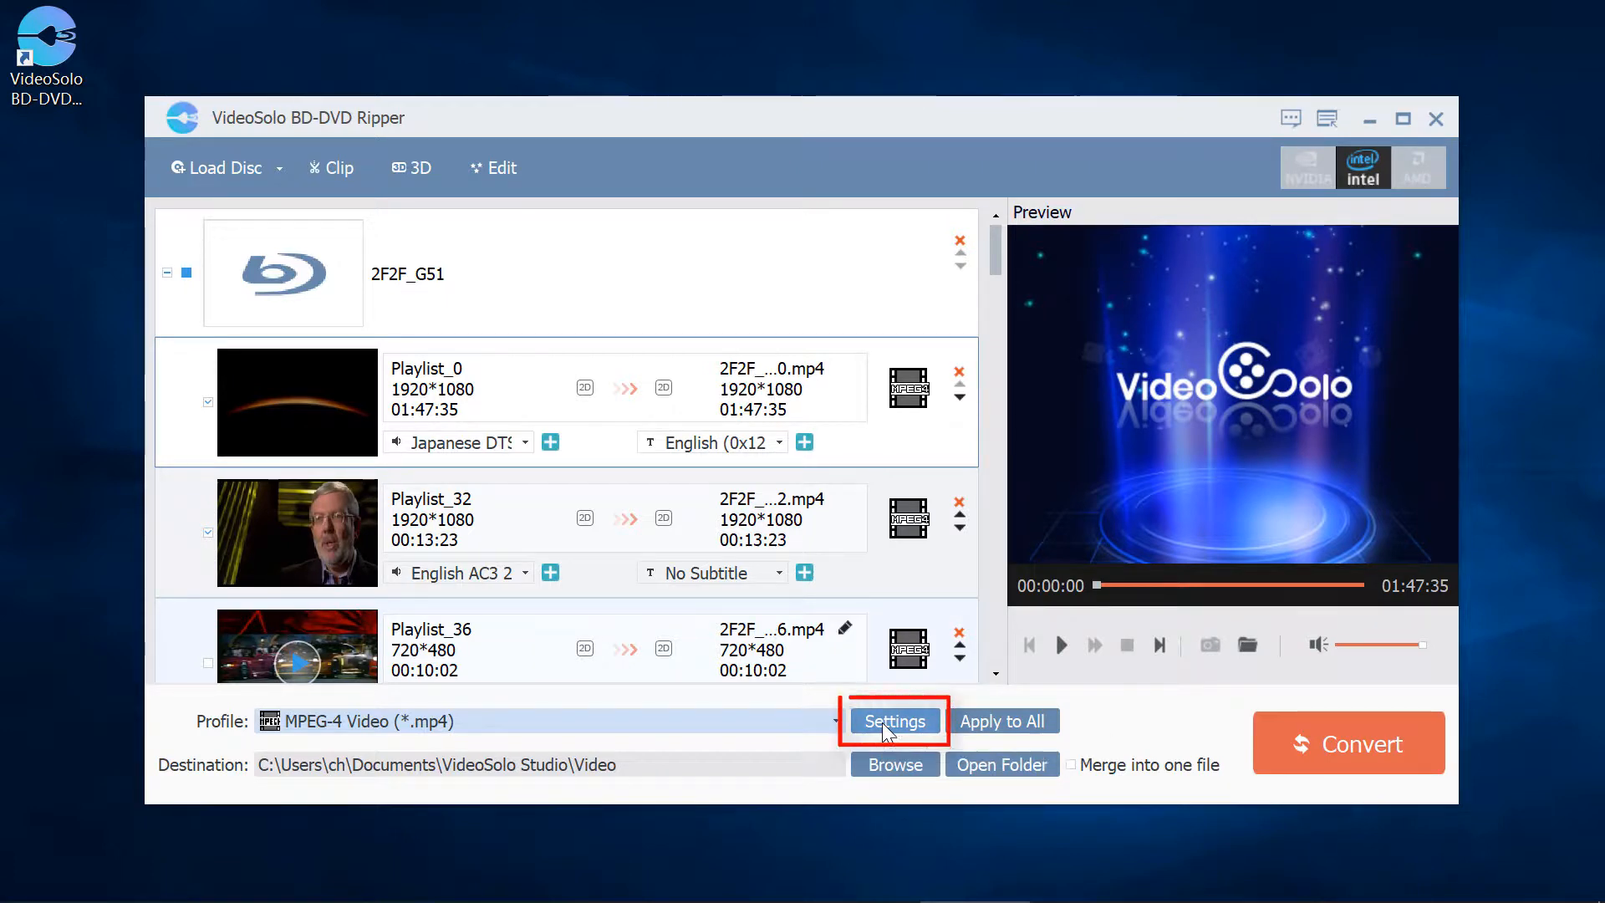
# Give the MP4 profile 5.1-channel, 192 kbps audio and apply it to all titles
pyautogui.click(893, 721)
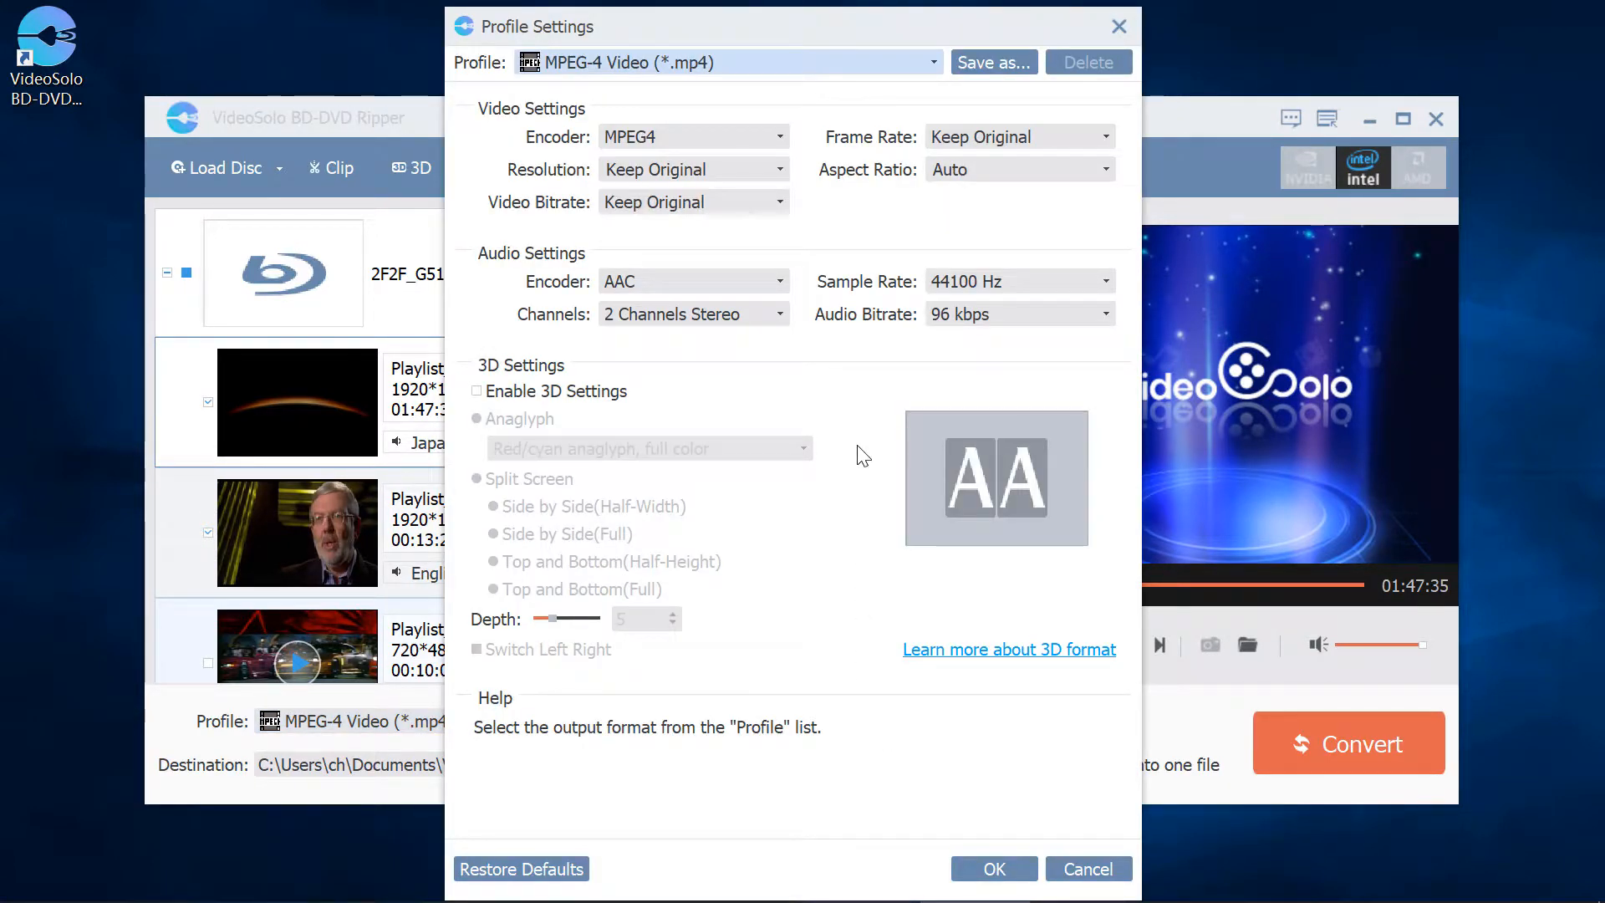
pyautogui.click(780, 202)
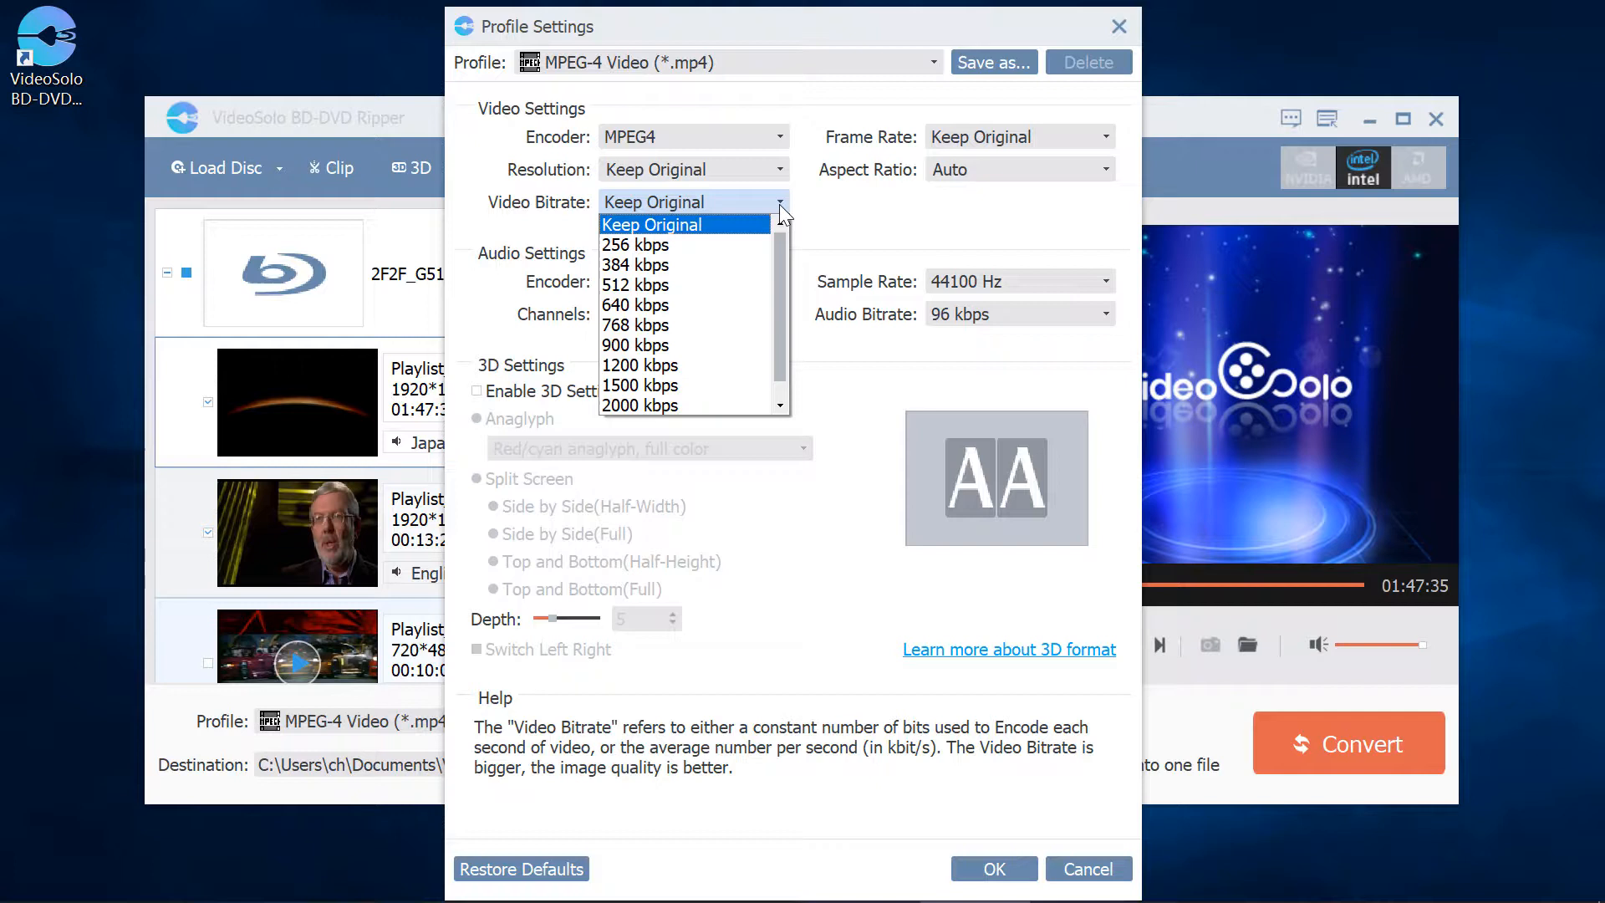
pyautogui.click(781, 315)
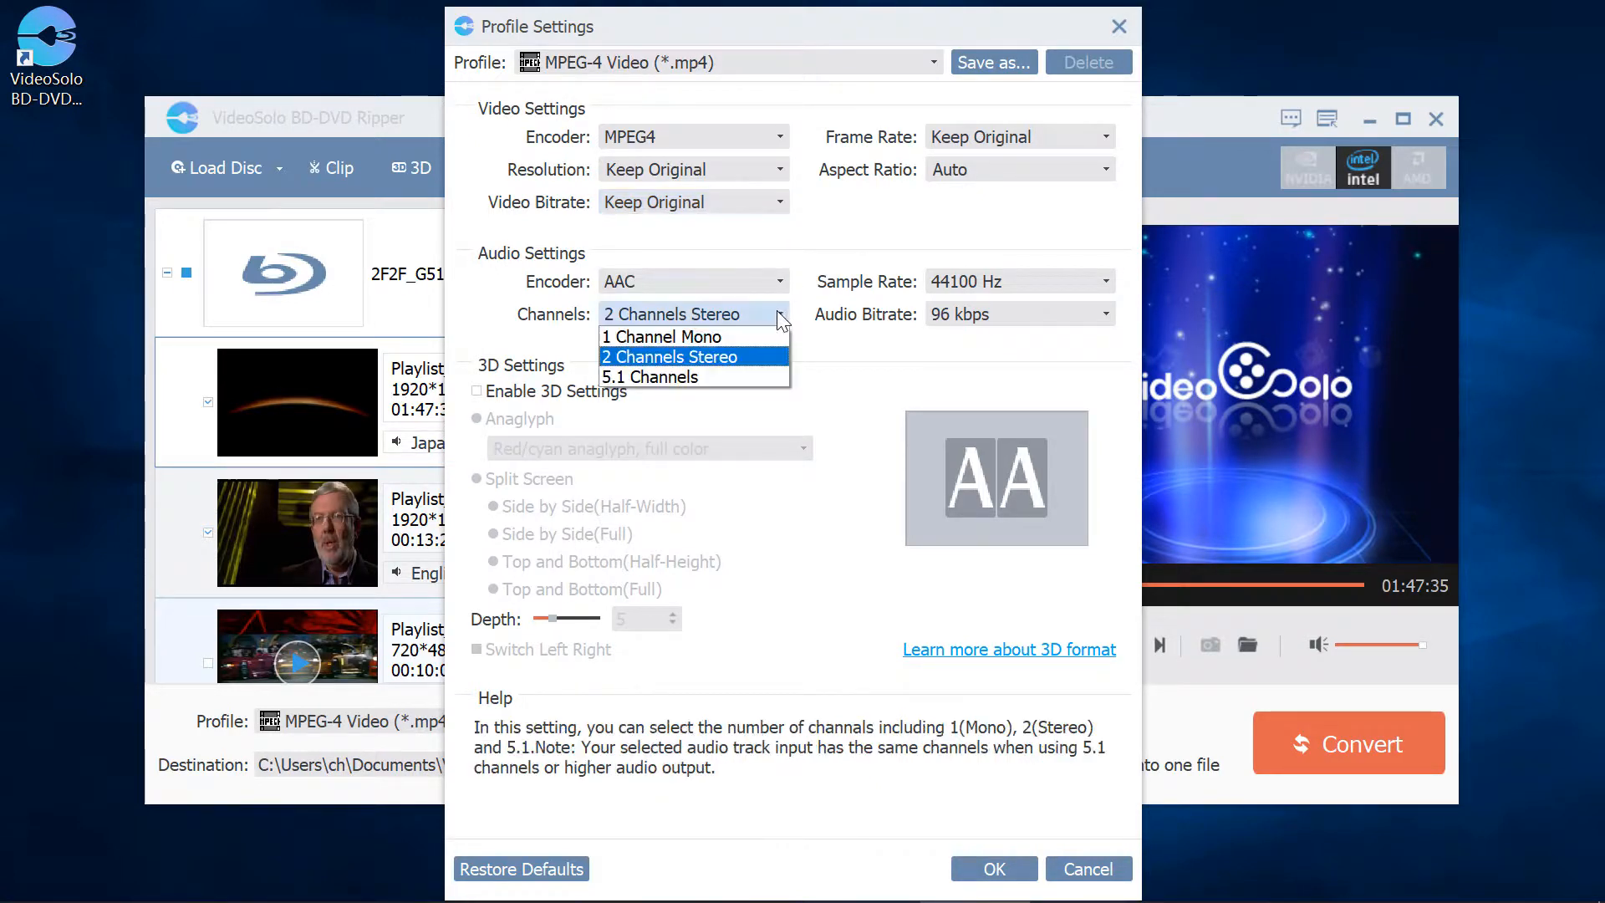
pyautogui.click(650, 378)
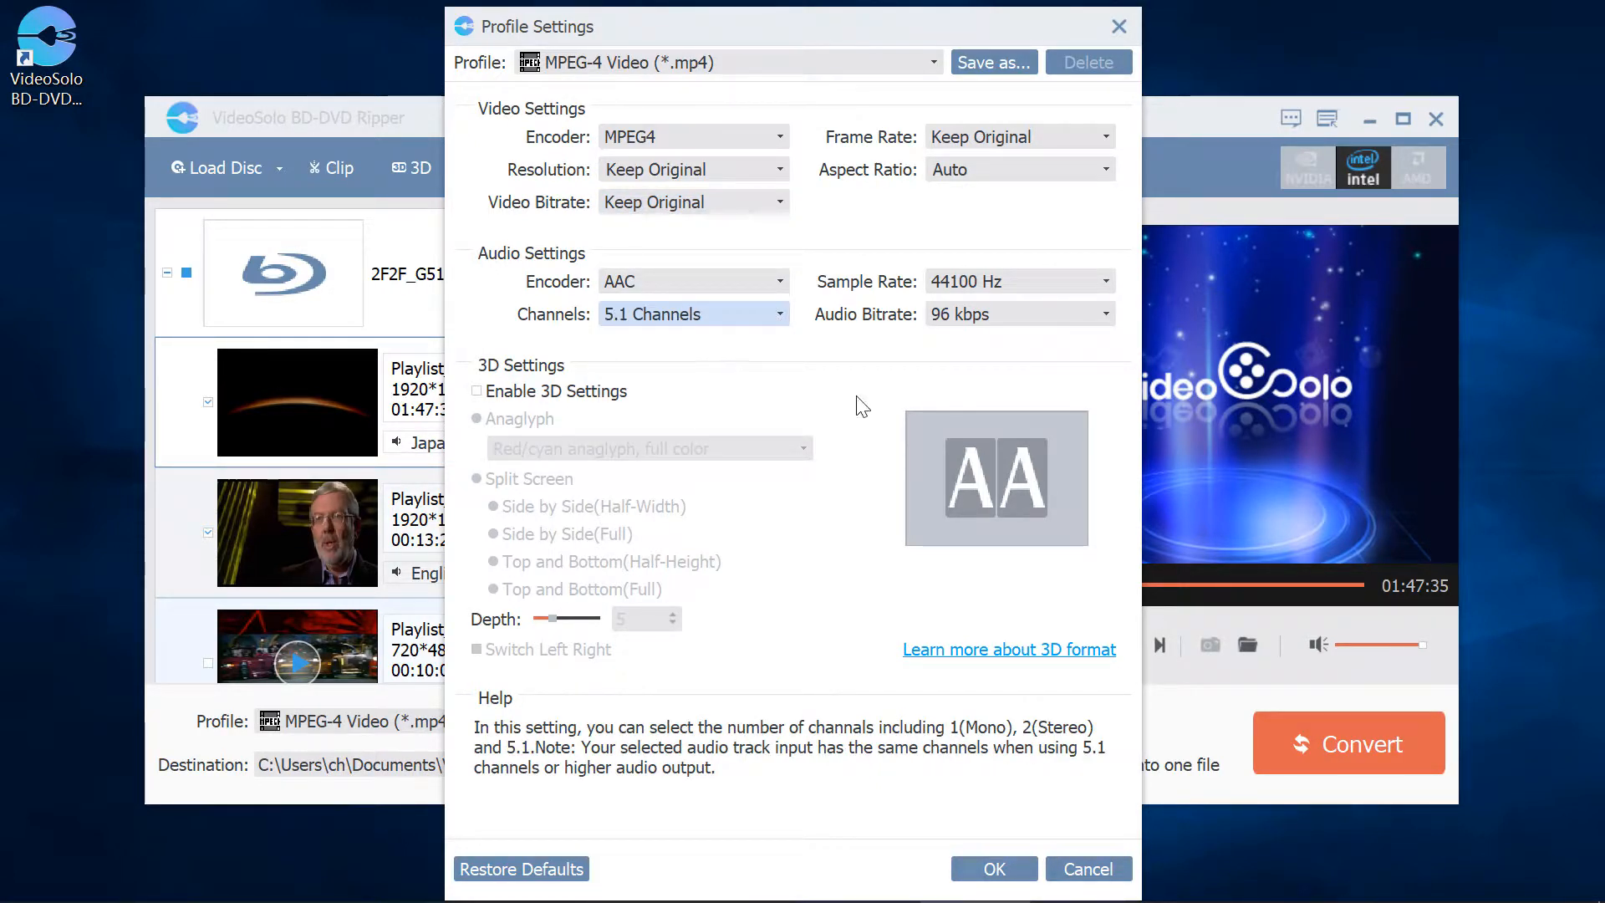
pyautogui.click(1017, 313)
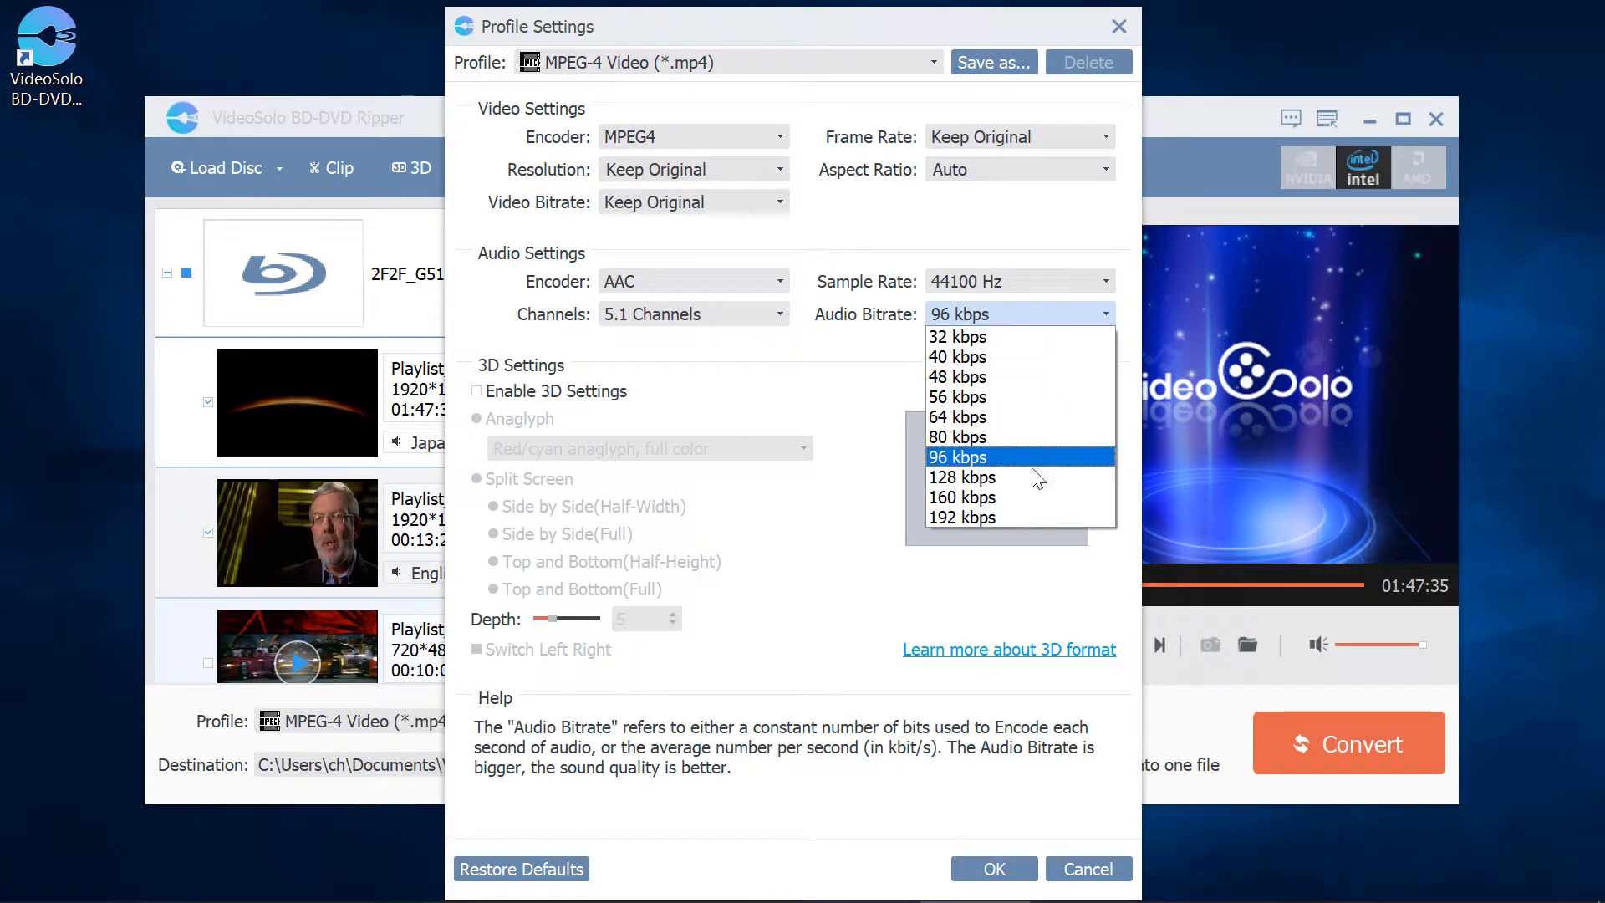
pyautogui.click(962, 516)
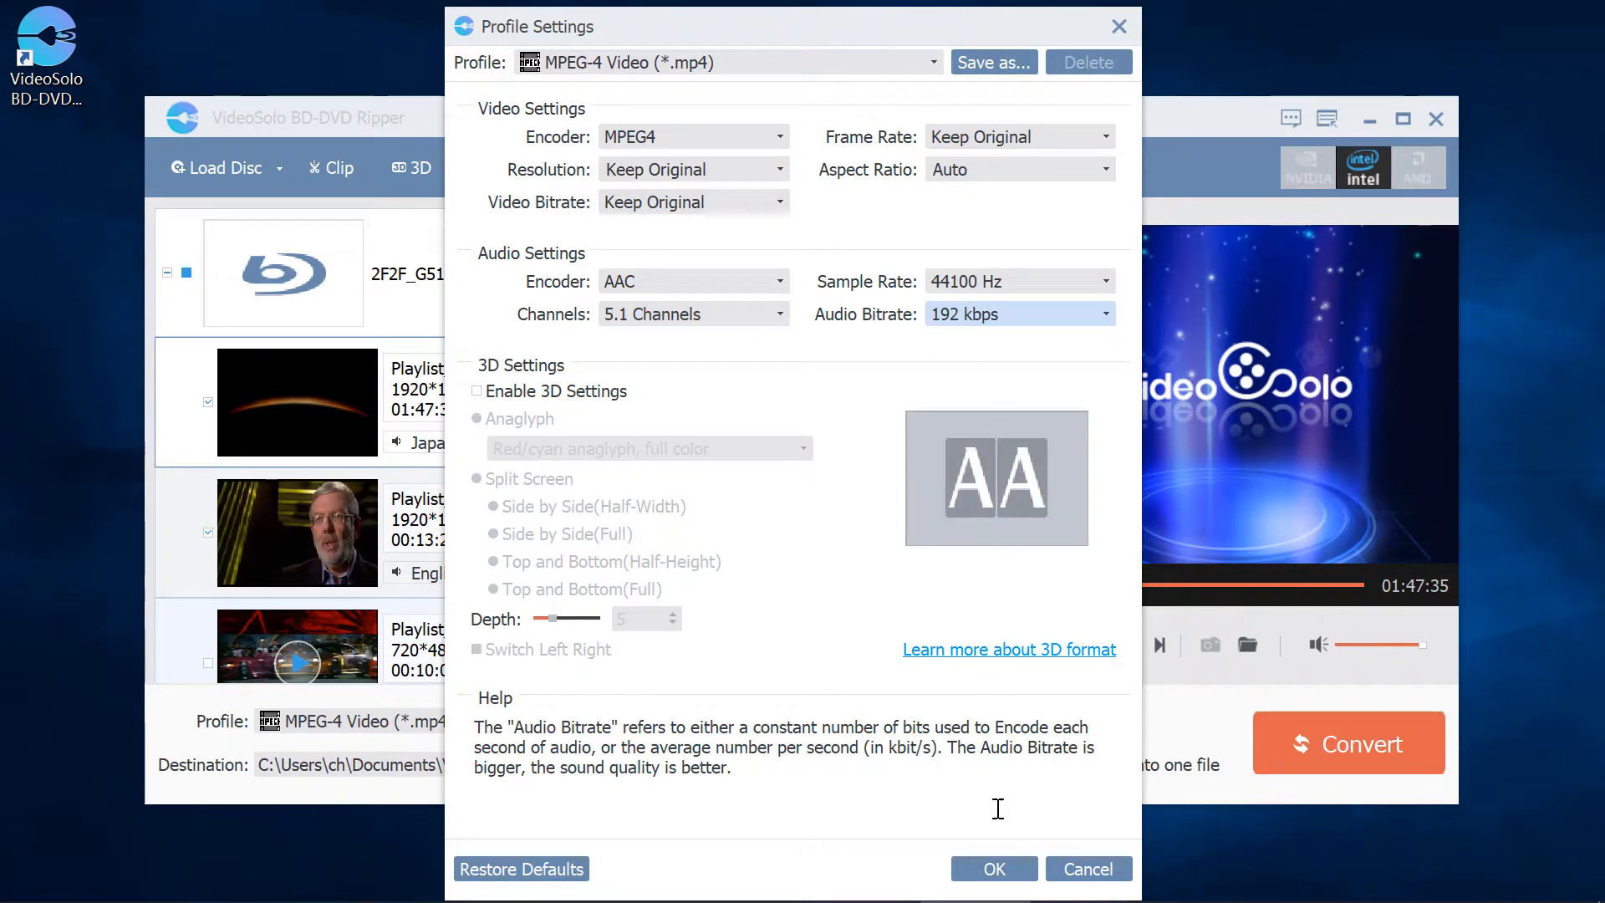
pyautogui.click(992, 868)
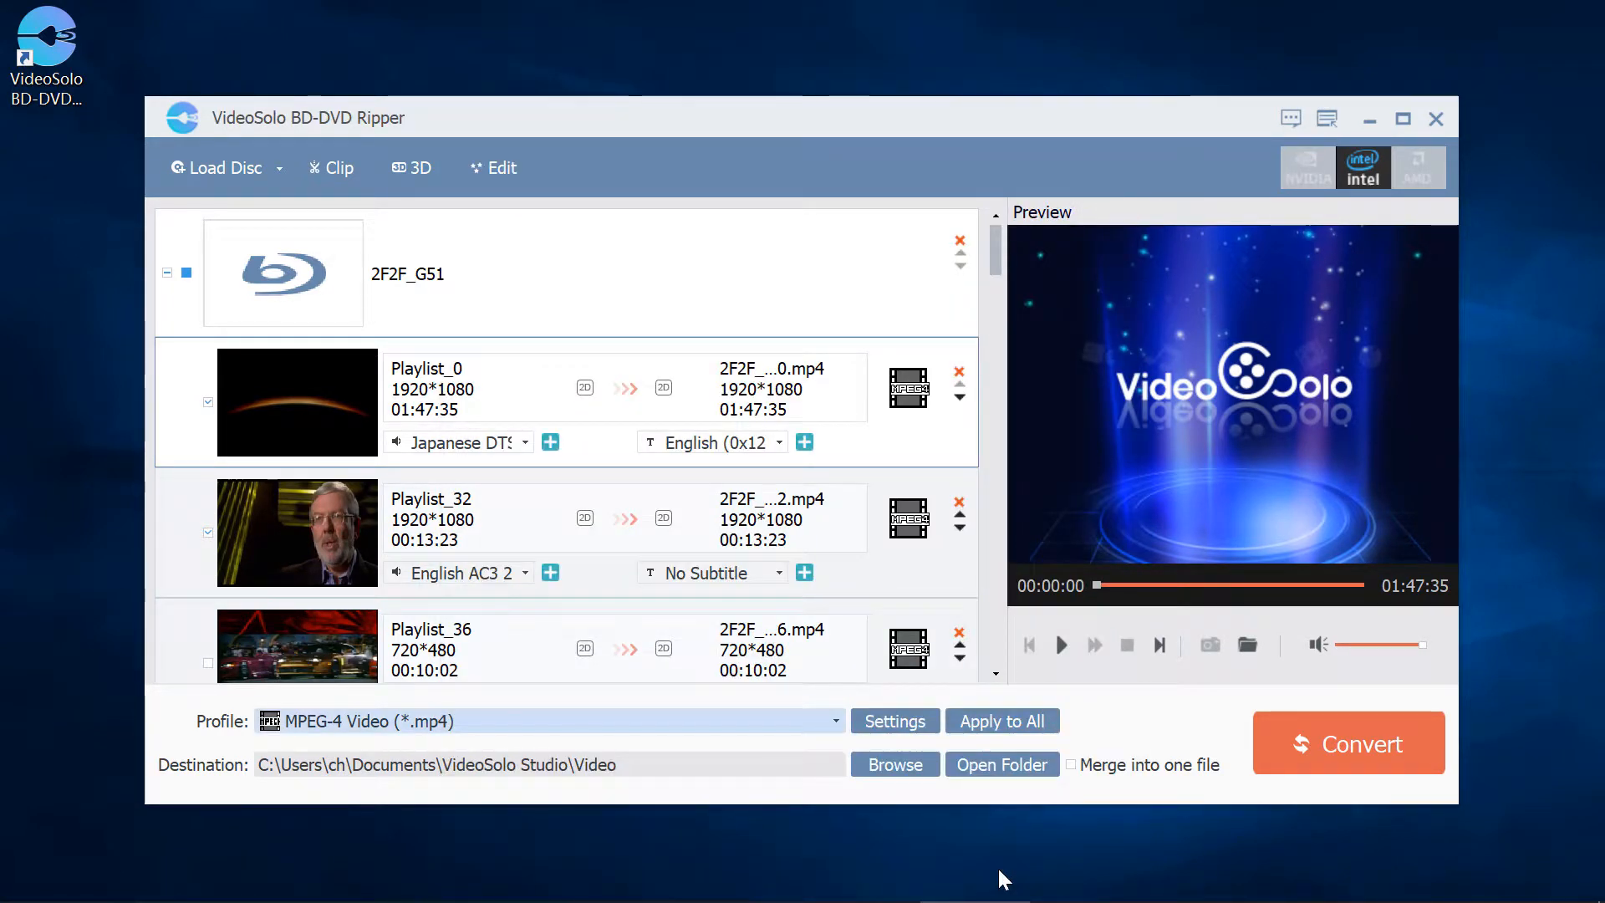
pyautogui.moveTo(1000, 721)
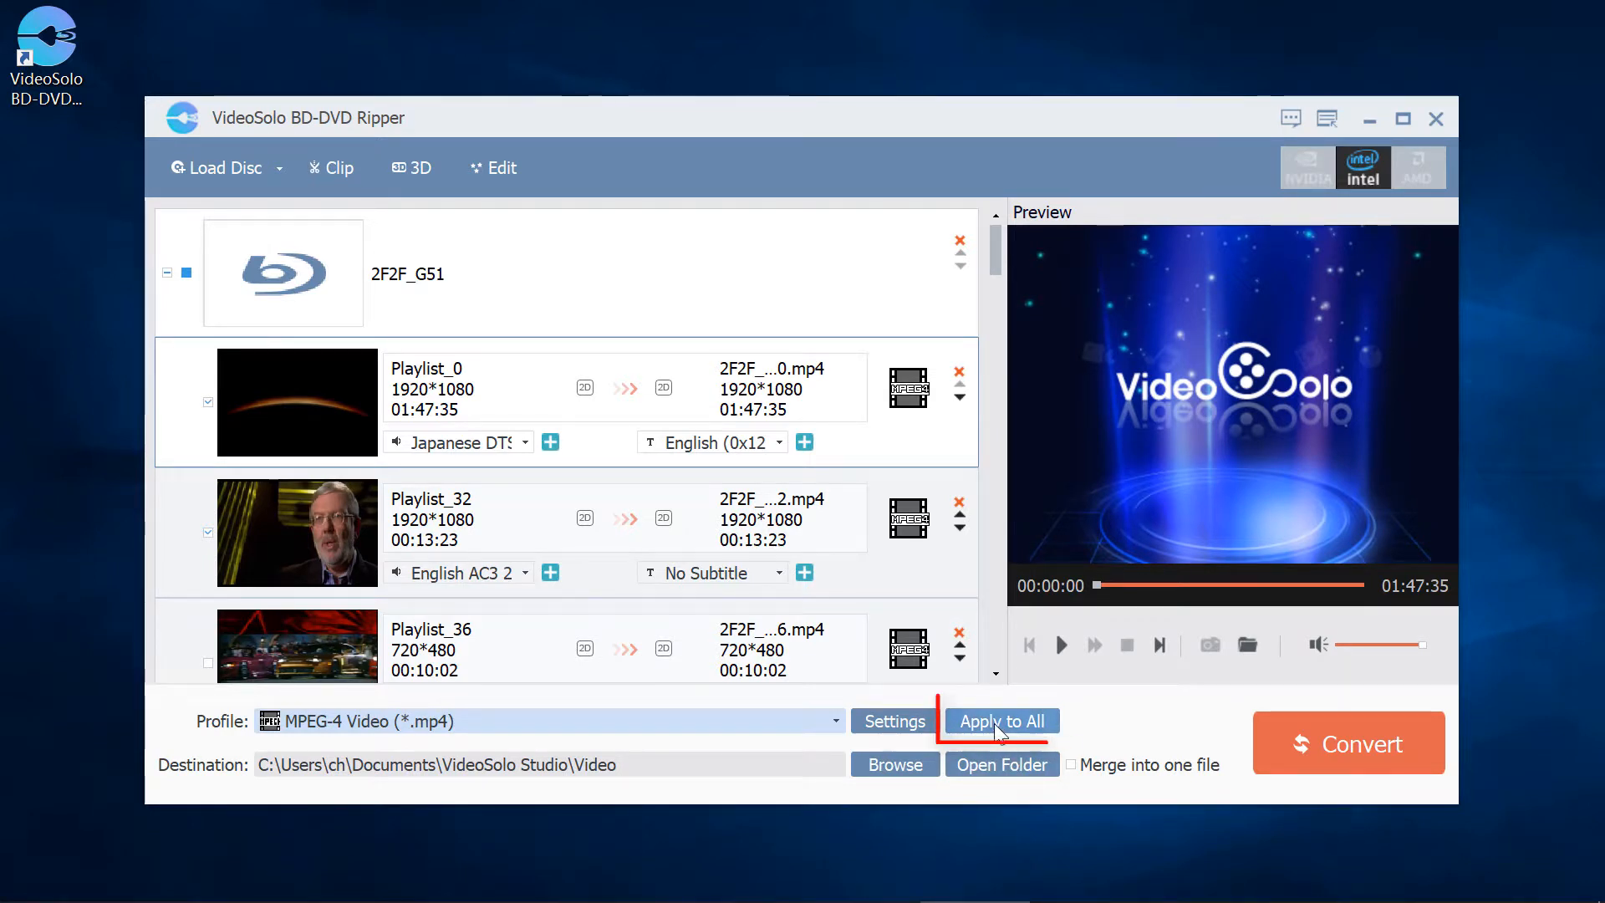
pyautogui.click(1001, 720)
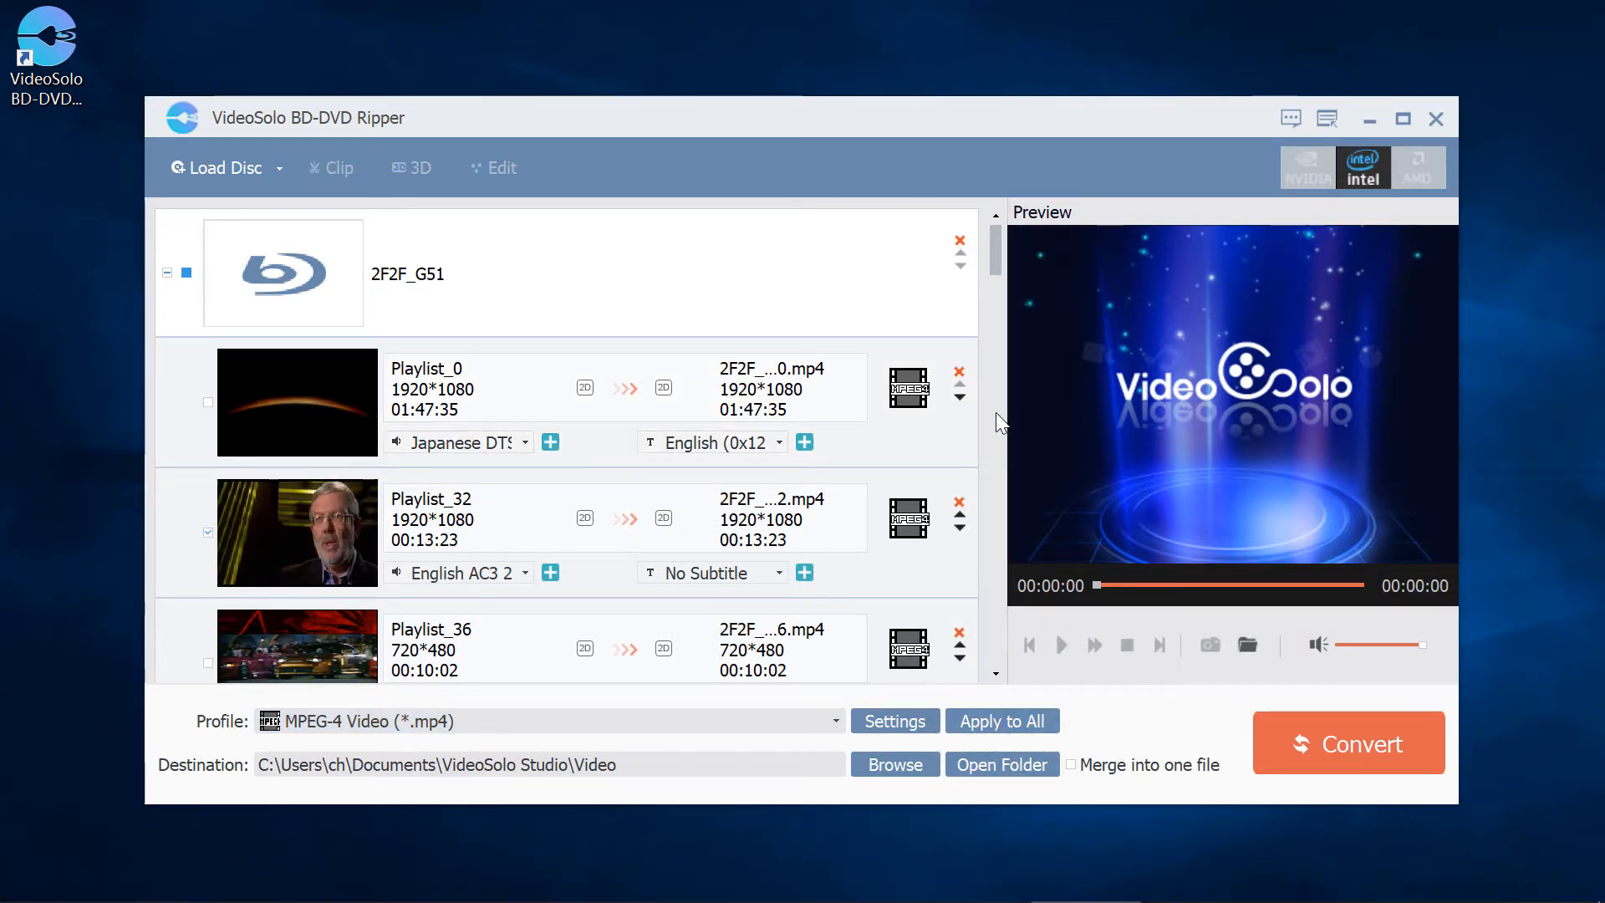
pyautogui.click(1326, 119)
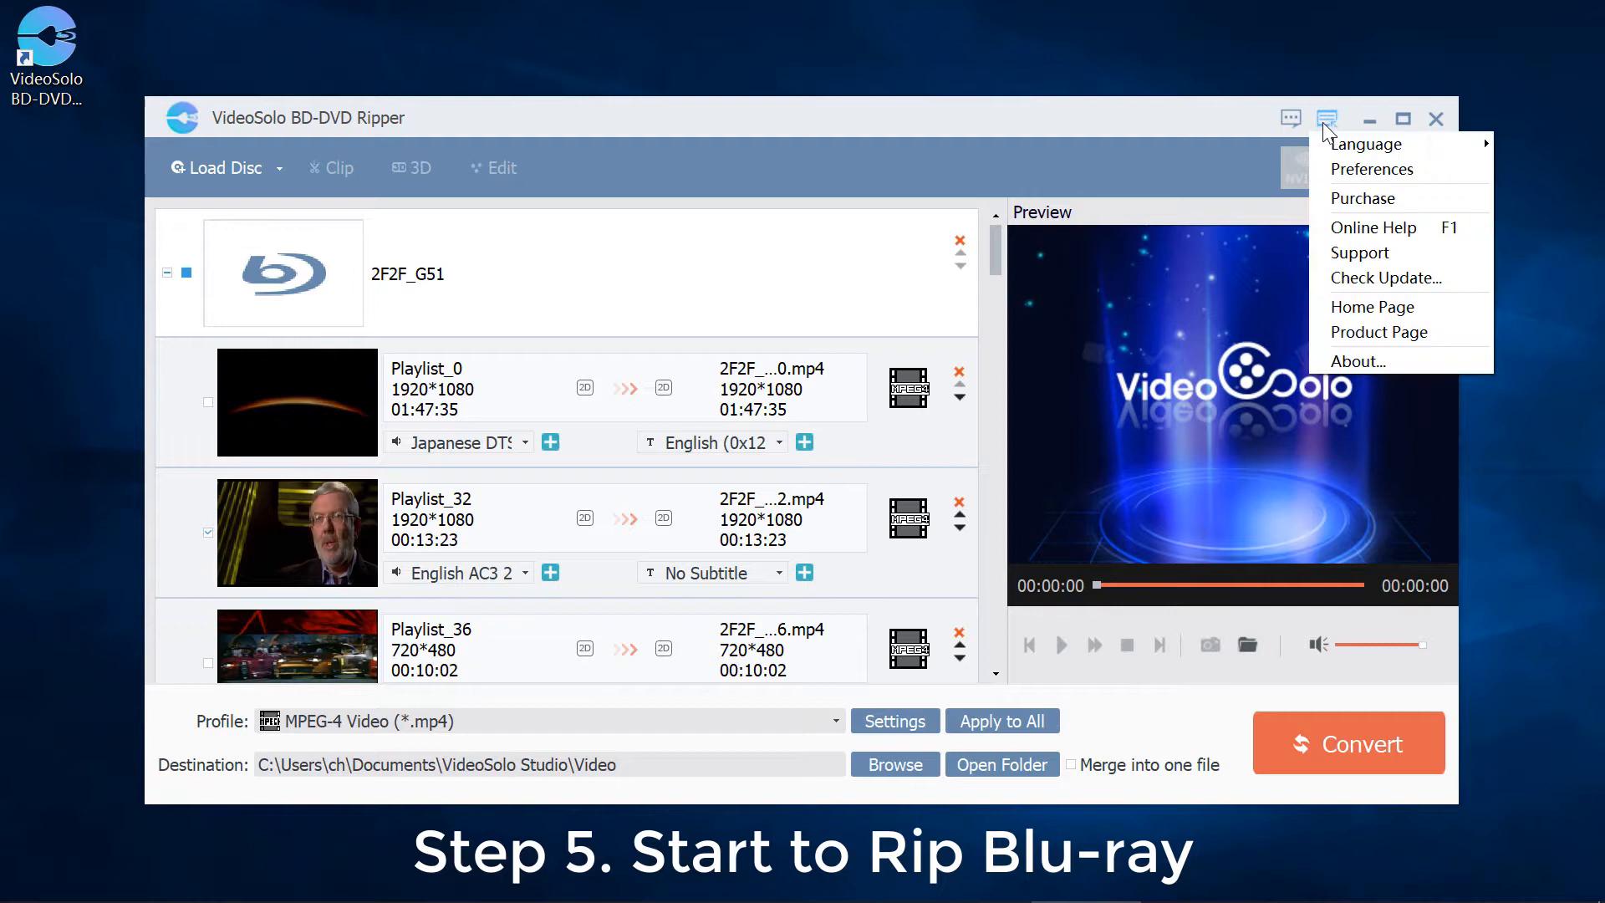
pyautogui.click(1373, 169)
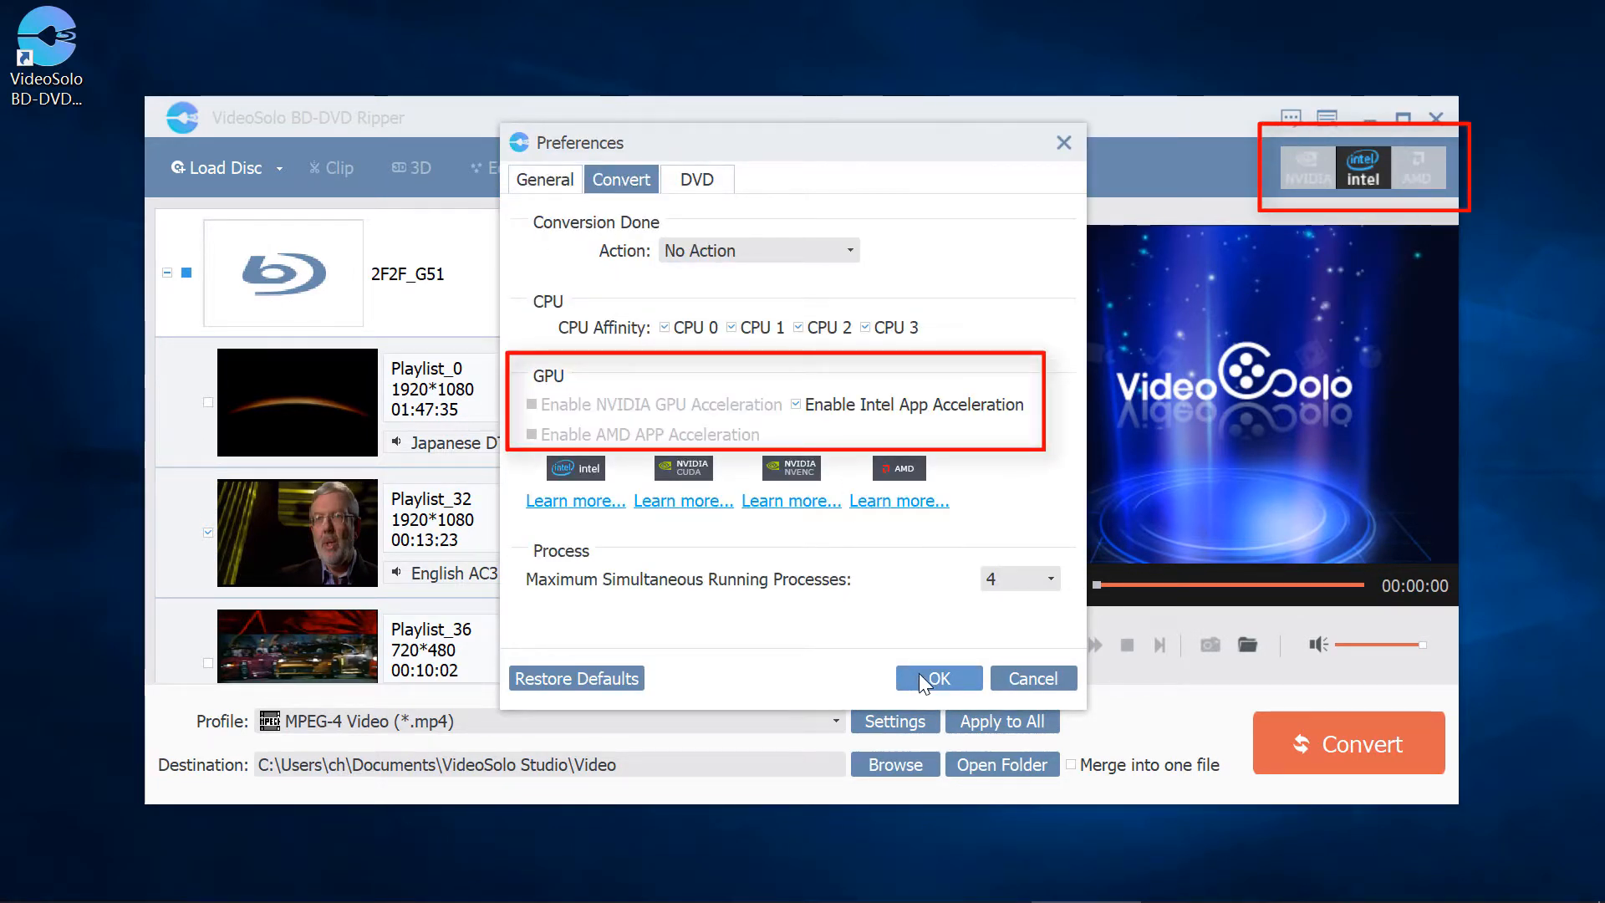
pyautogui.click(931, 678)
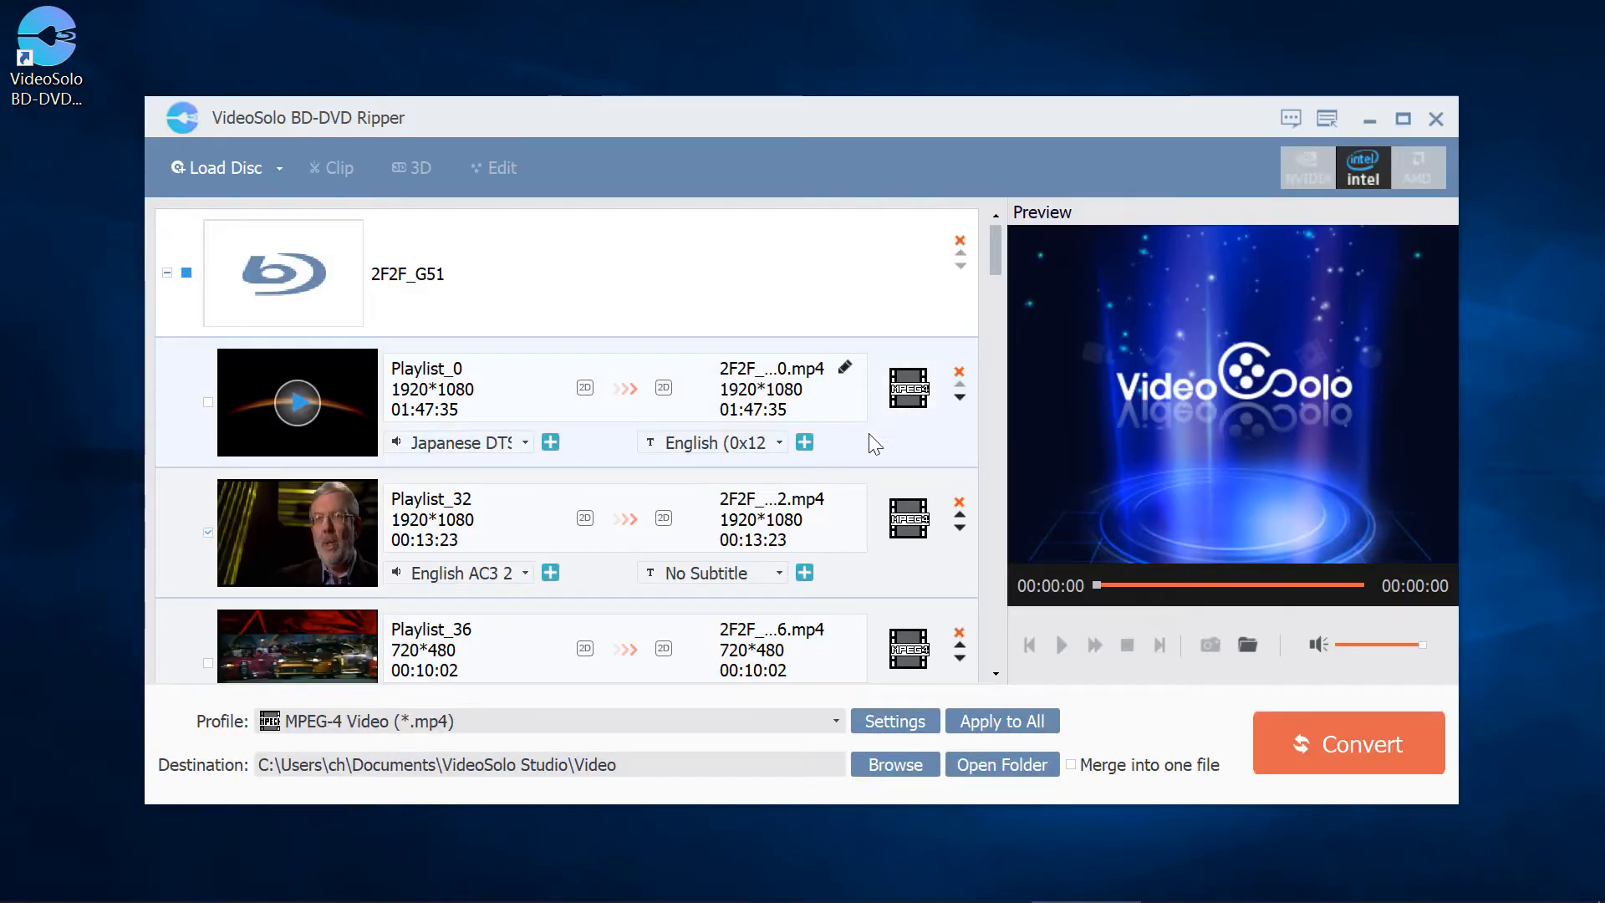
# Clip Playlist_0 from 00:21:52 to 01:20:18 (58:26) as a new title
pyautogui.click(297, 400)
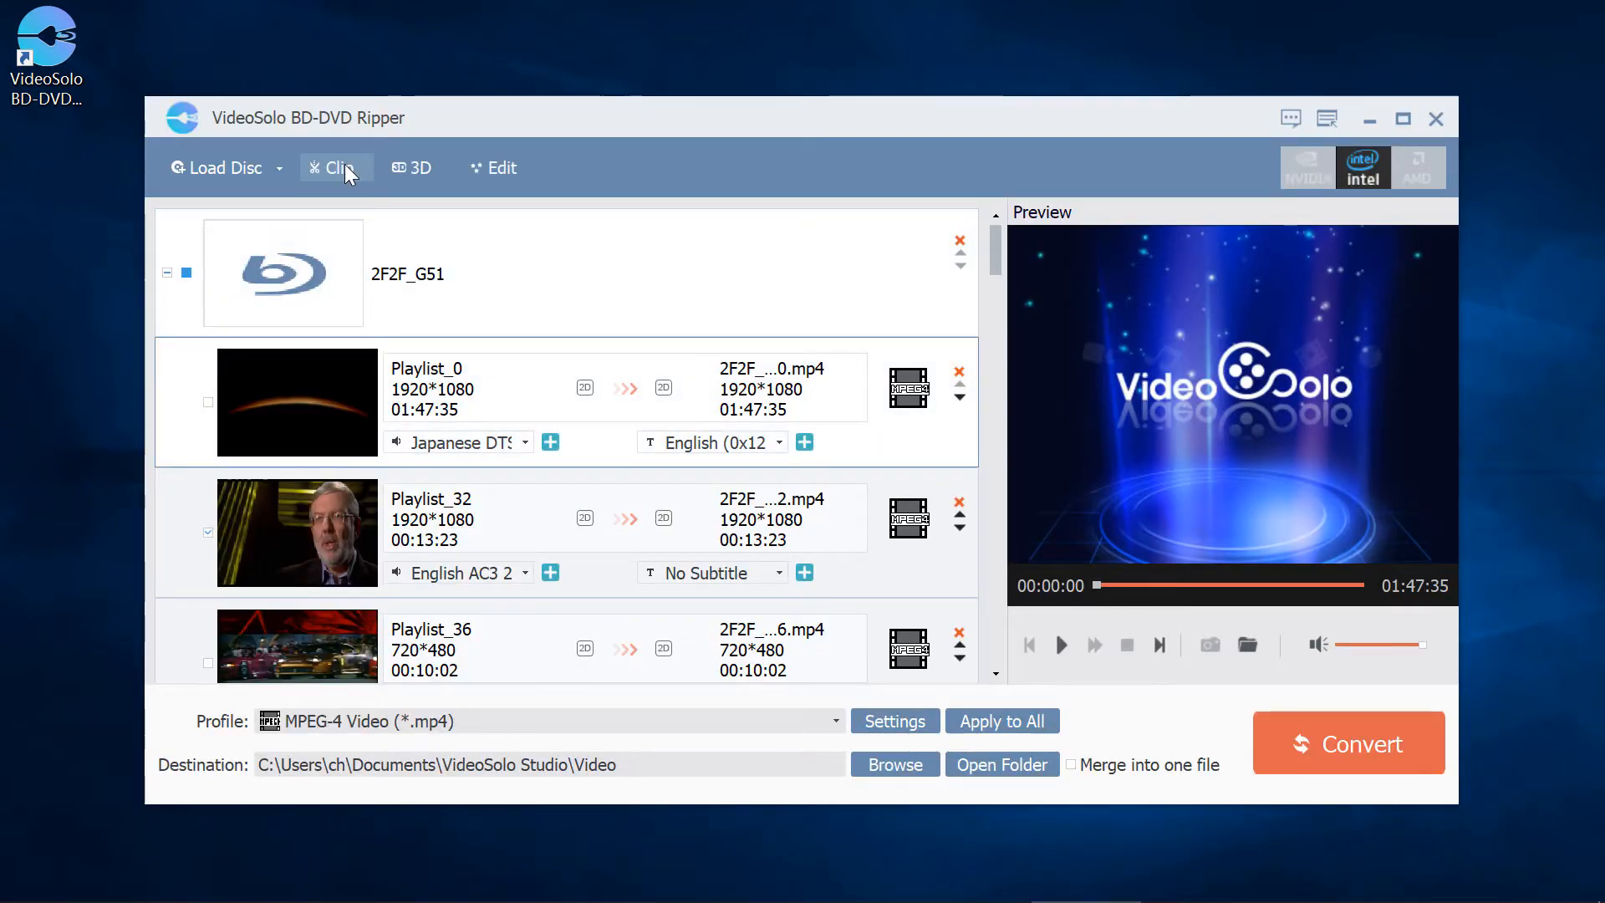
pyautogui.click(336, 168)
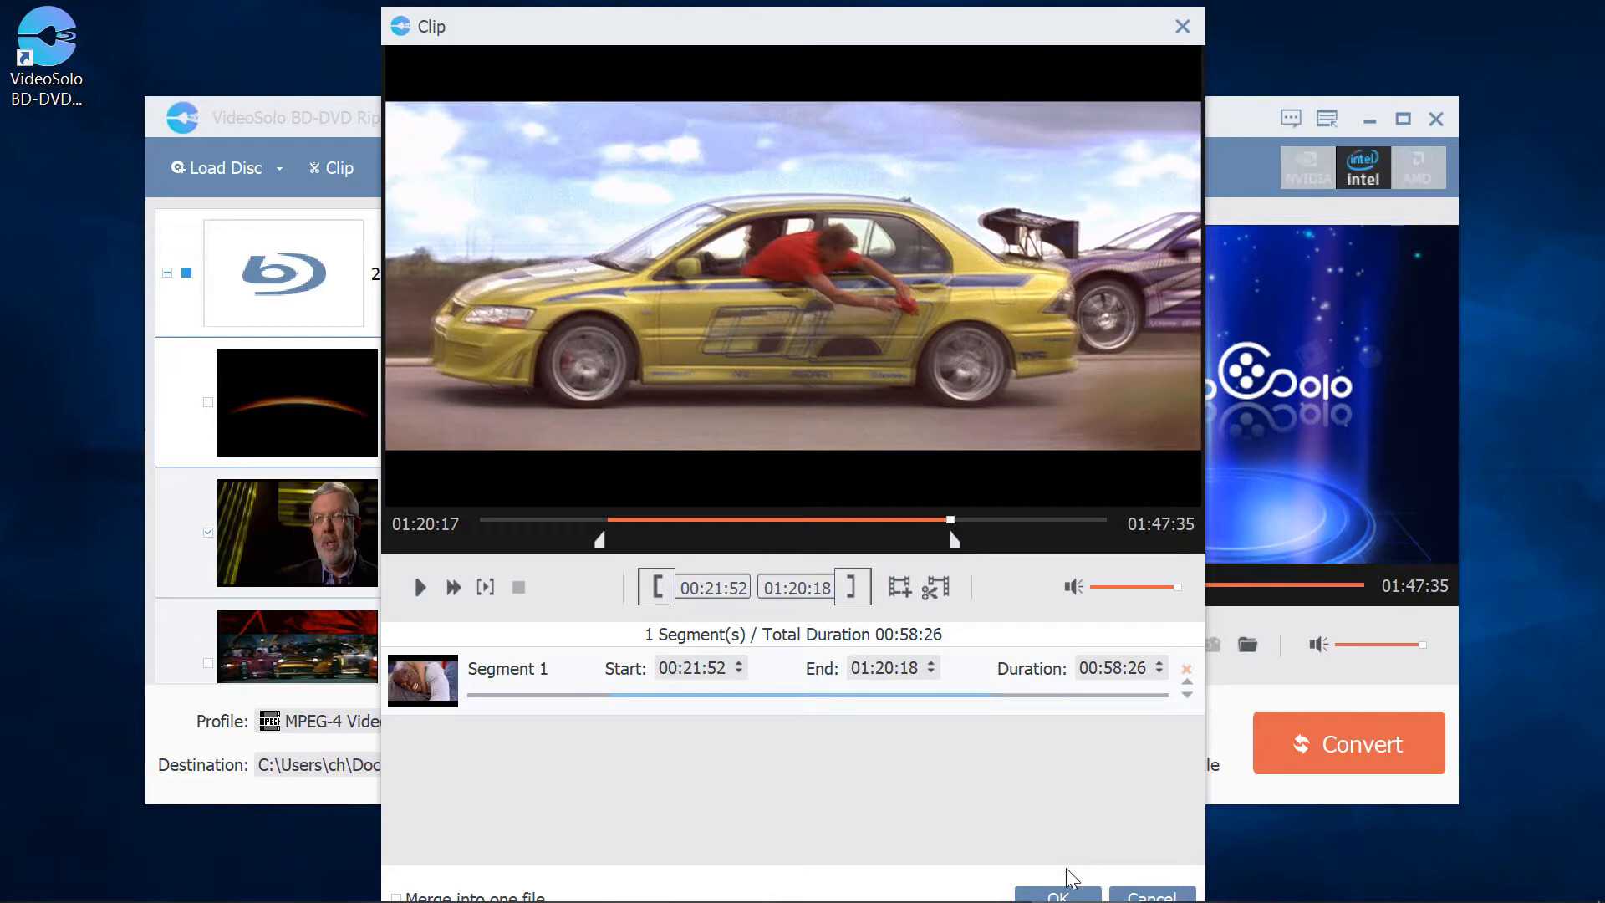
pyautogui.click(1055, 893)
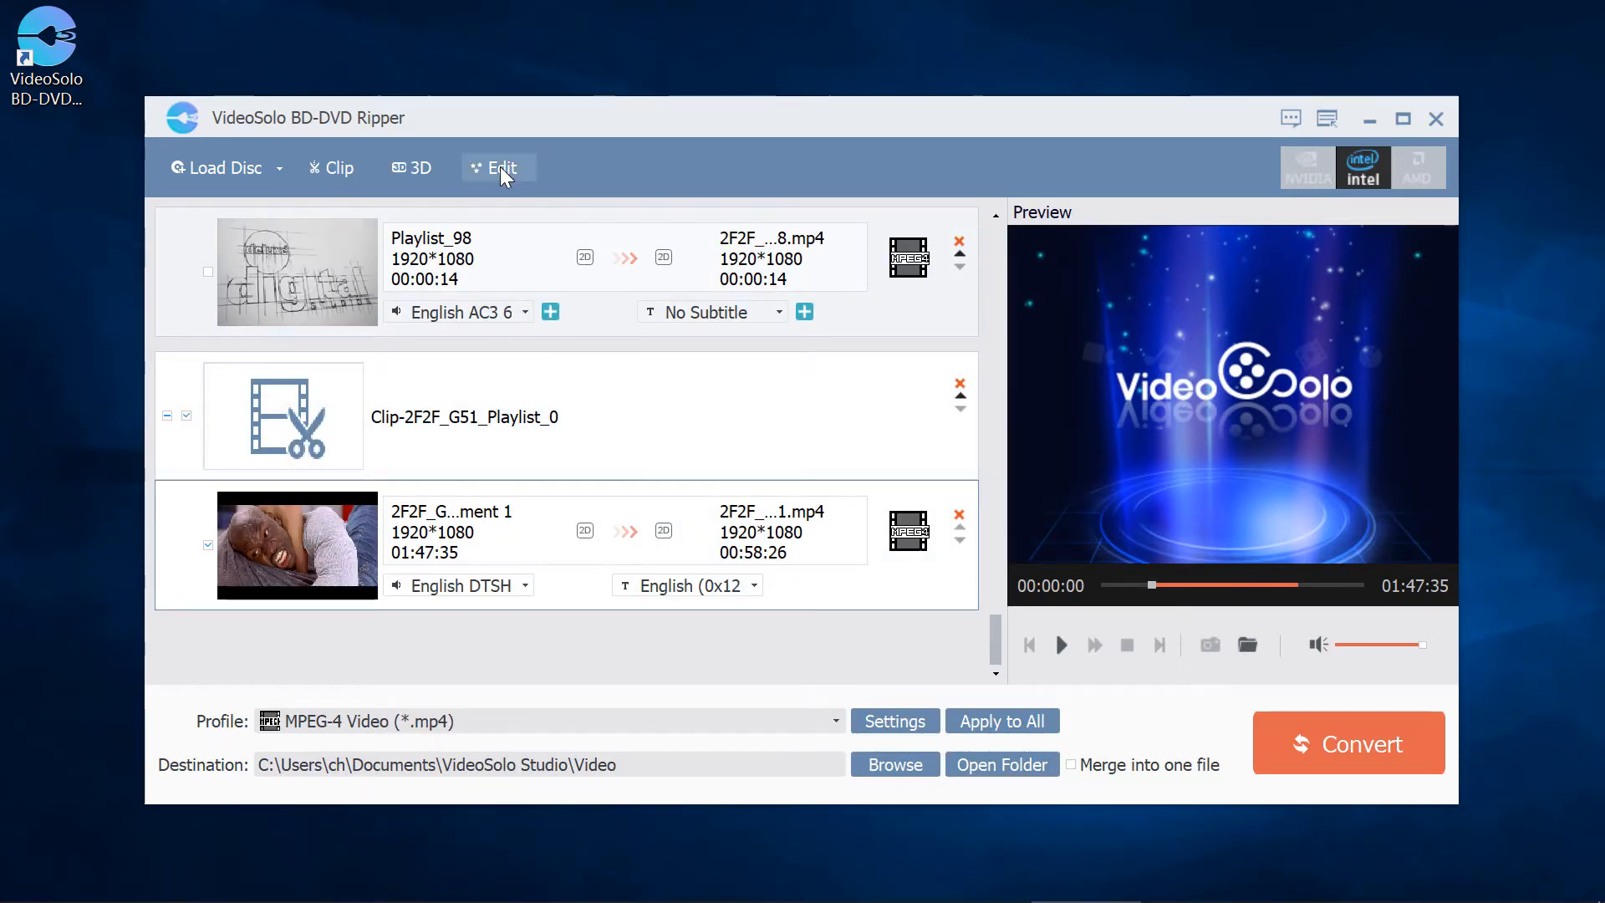
# Enable split-screen 3D output for the clipped Playlist_0 segment
pyautogui.click(501, 167)
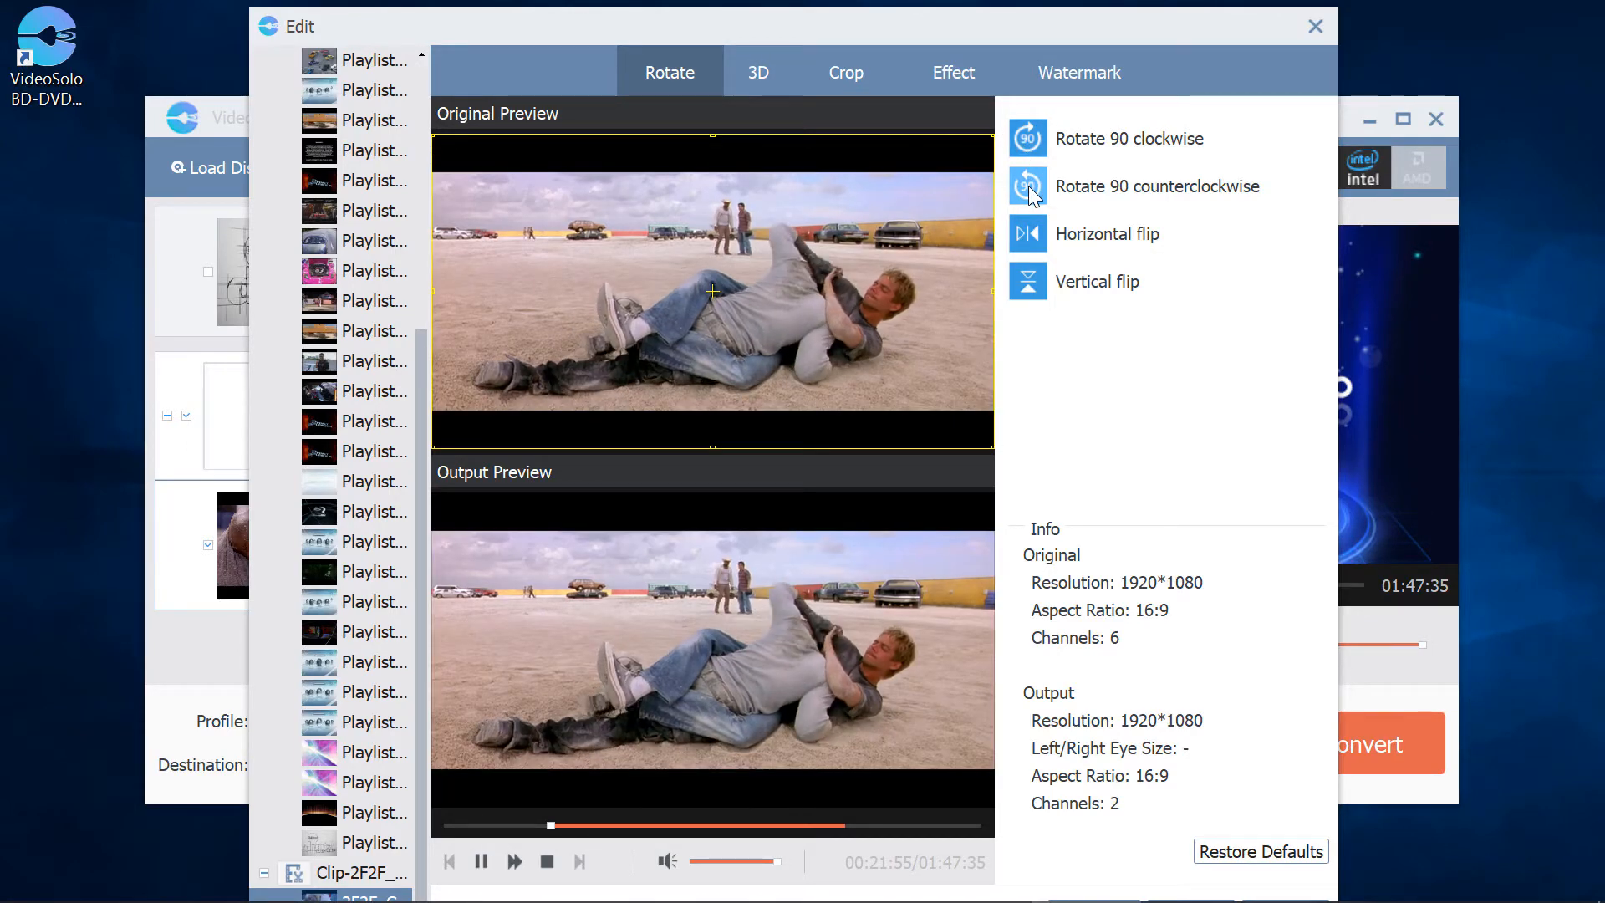
pyautogui.click(757, 72)
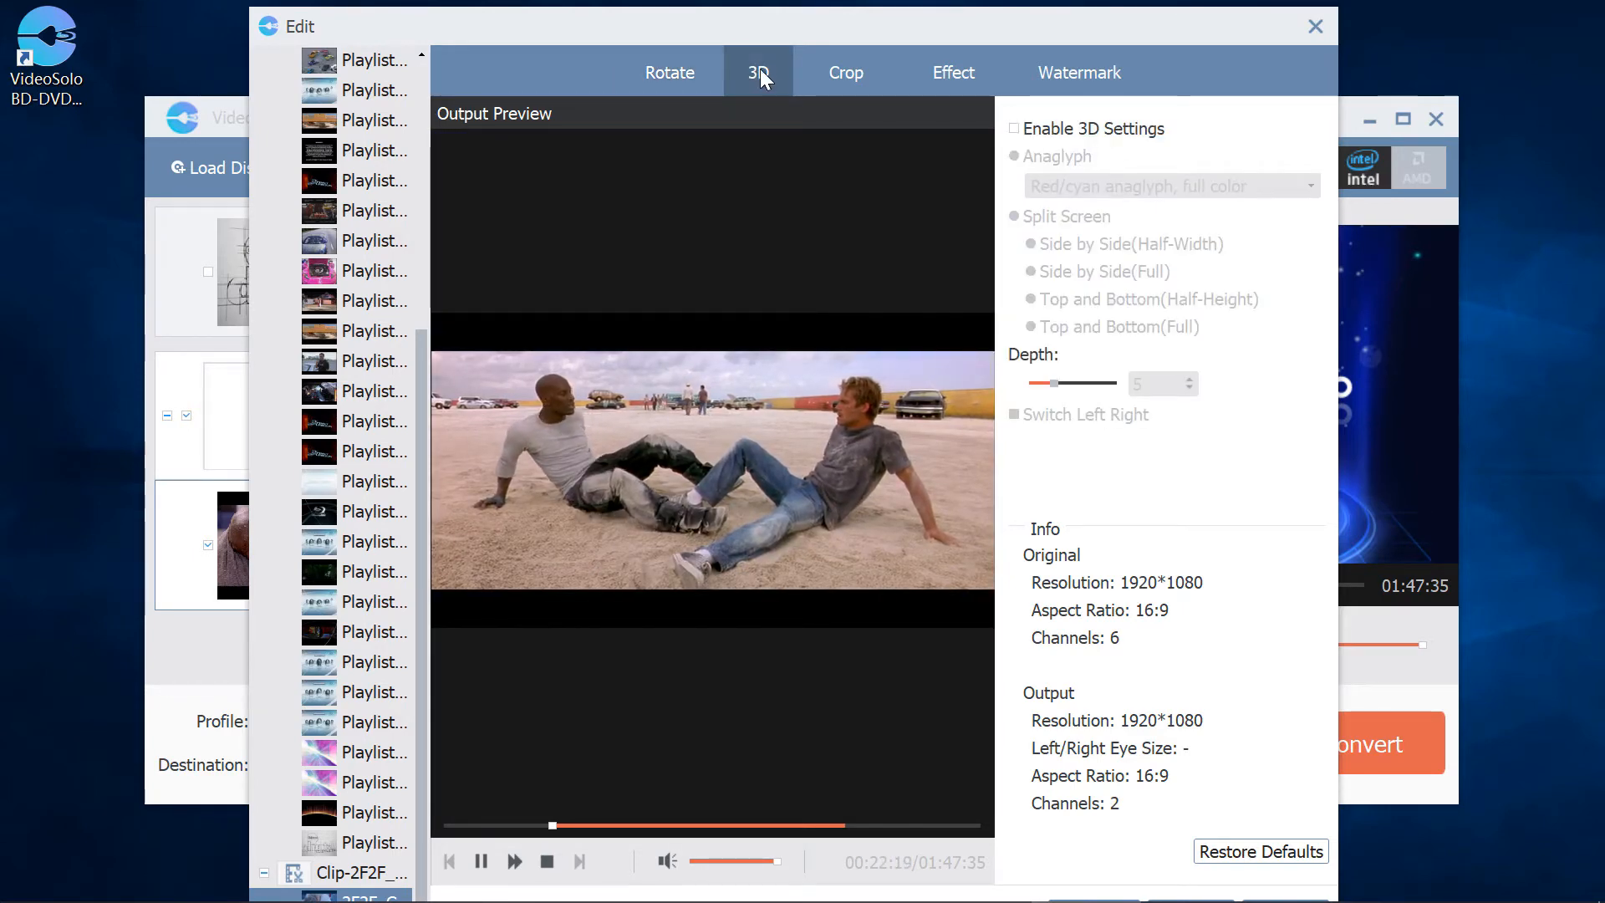
pyautogui.click(1015, 128)
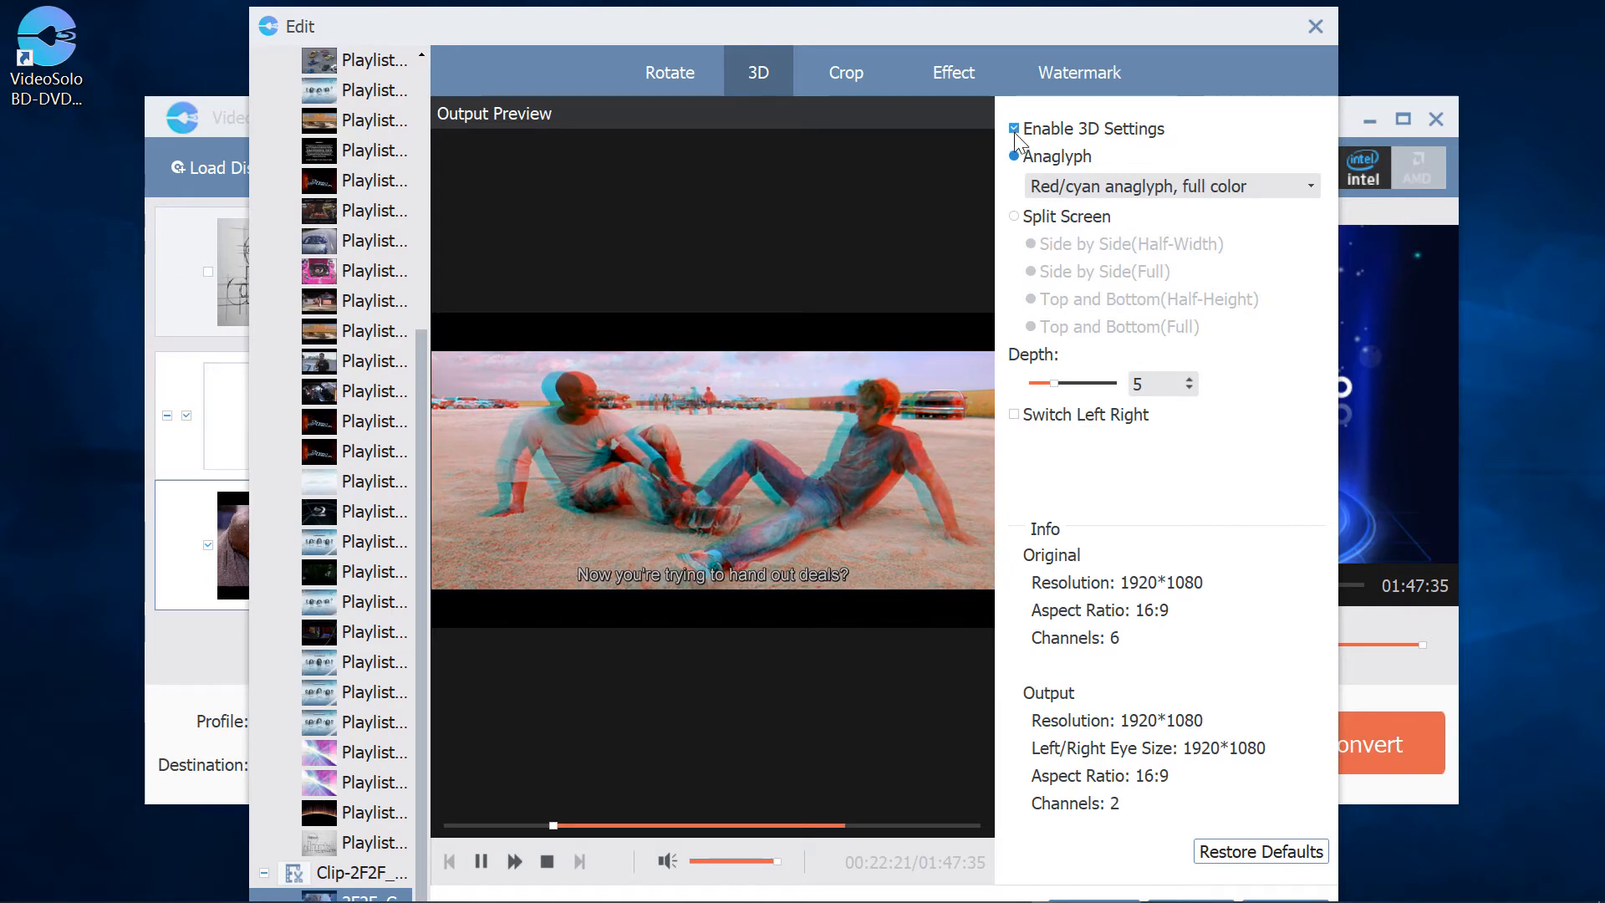
pyautogui.click(1014, 223)
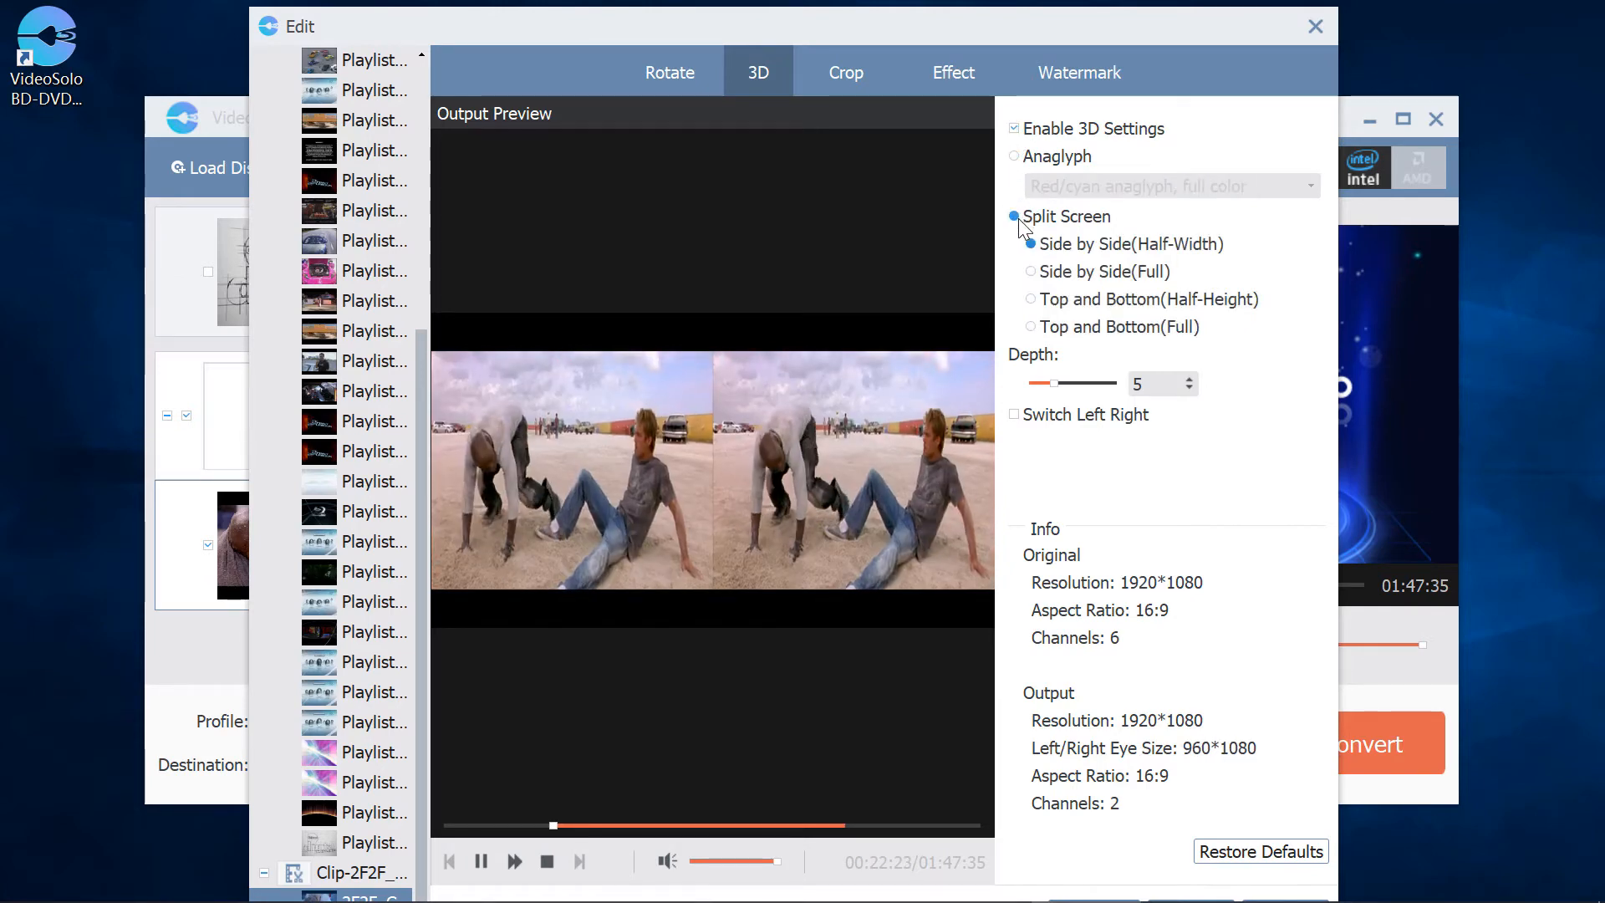
# Crop the clip to 1356×768 and adjust brightness, contrast, saturation and hue
pyautogui.click(844, 72)
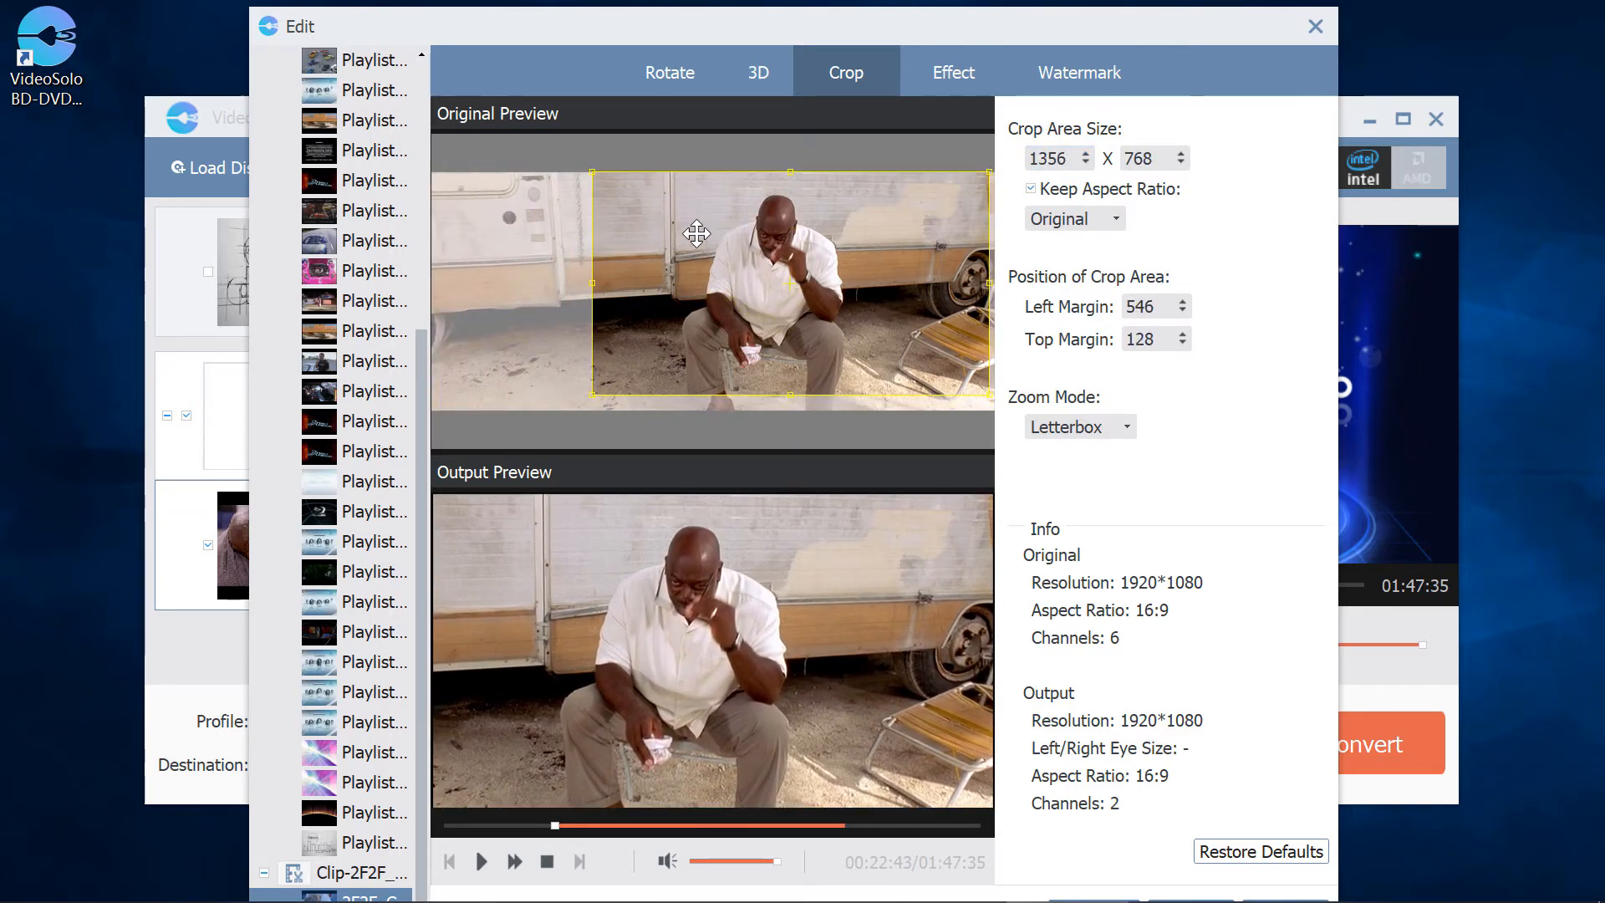
pyautogui.click(952, 72)
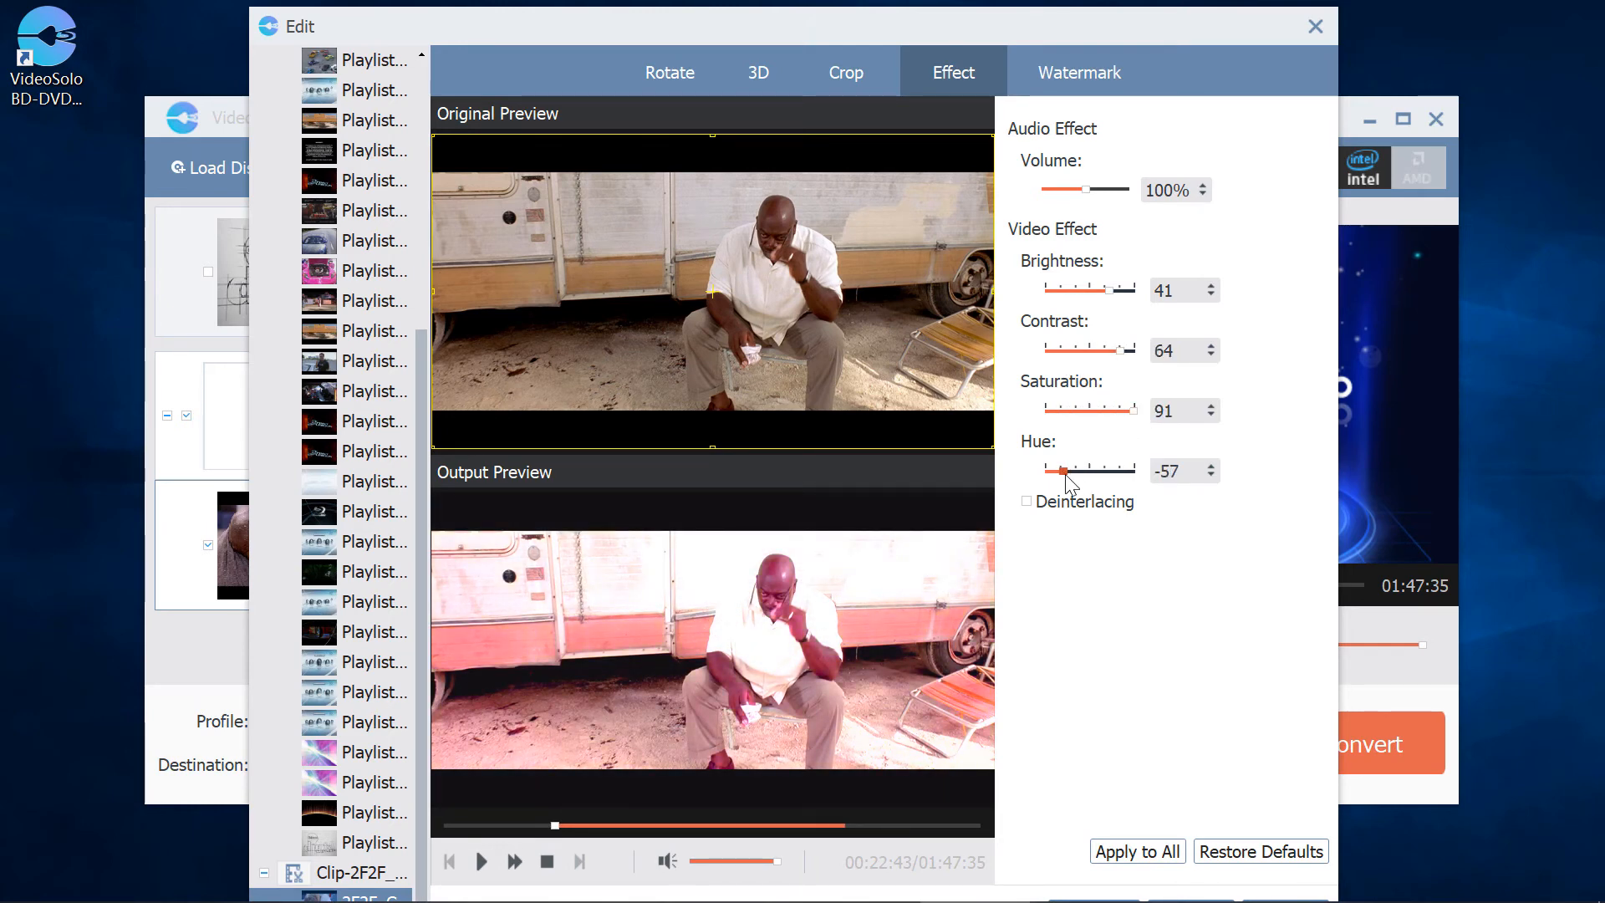
pyautogui.click(1079, 72)
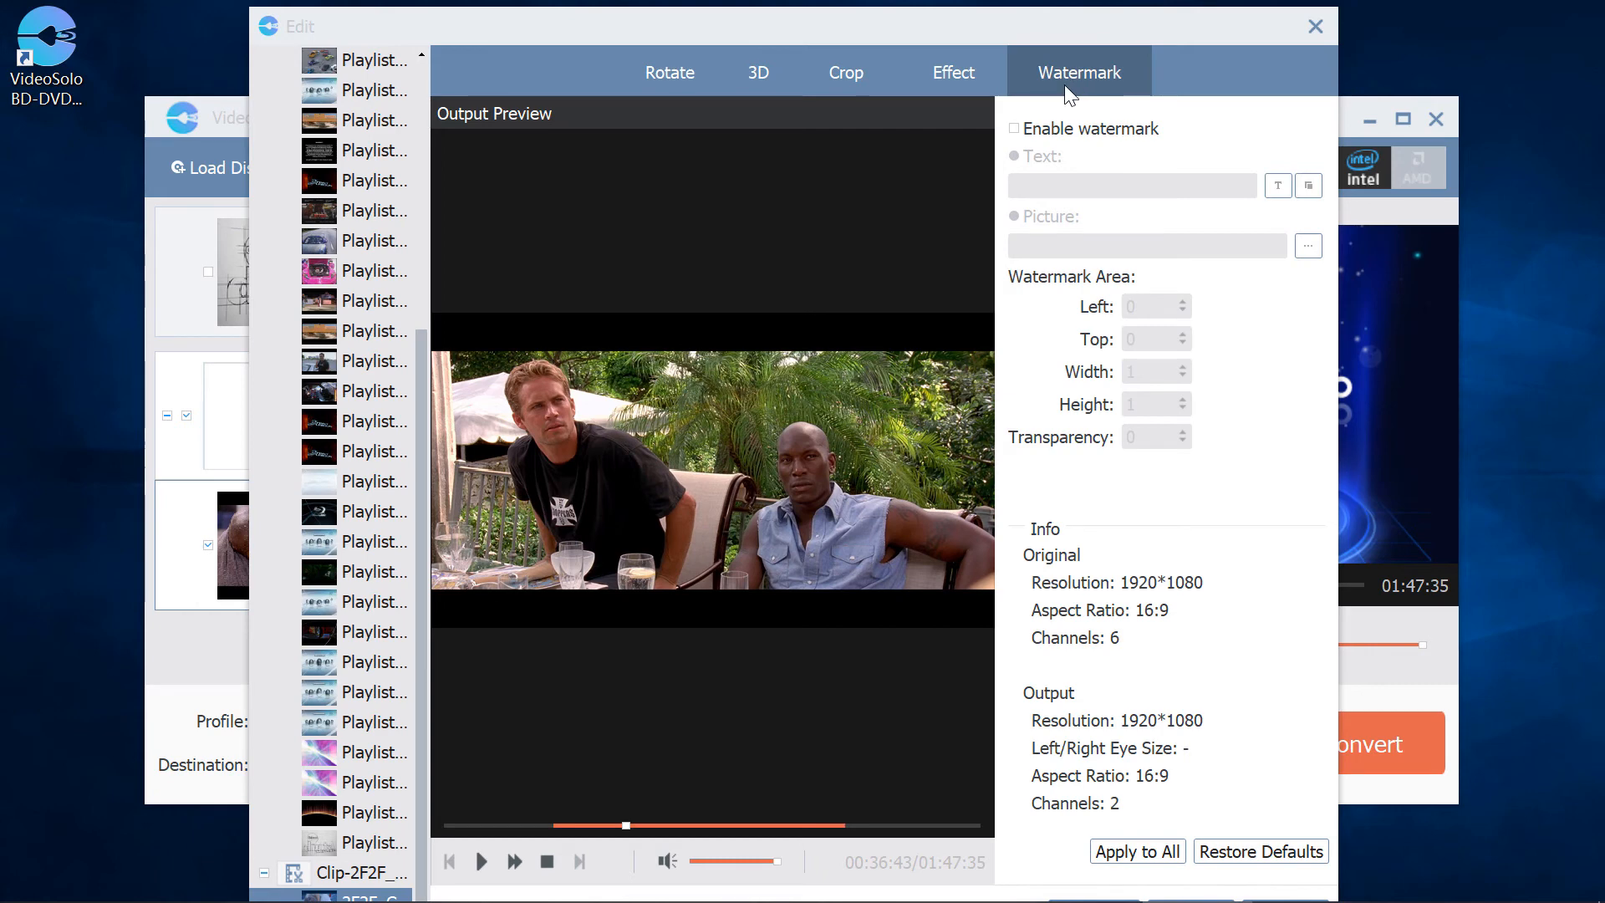